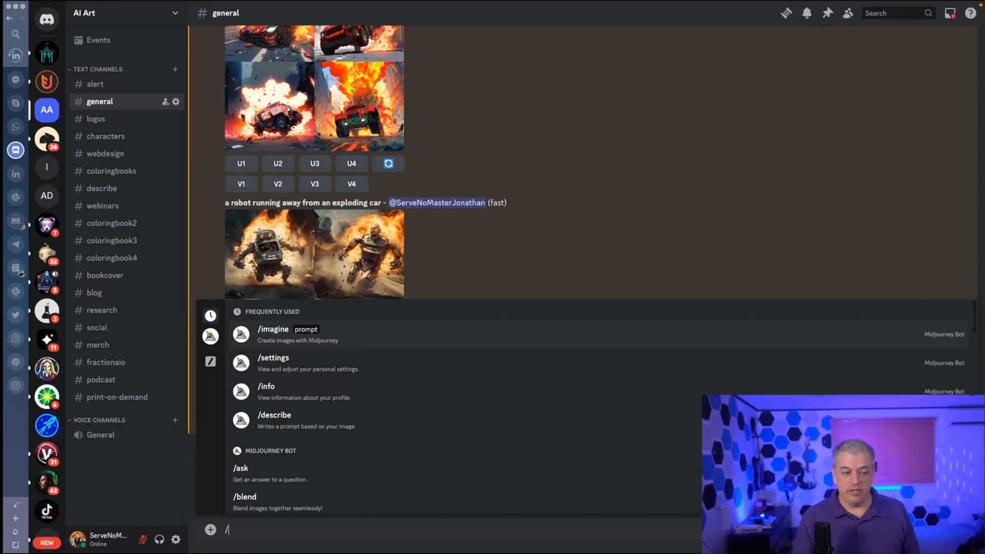
Run /settings in Discord and expand the Midjourney bot's model list on Niji Model V6
type("sett")
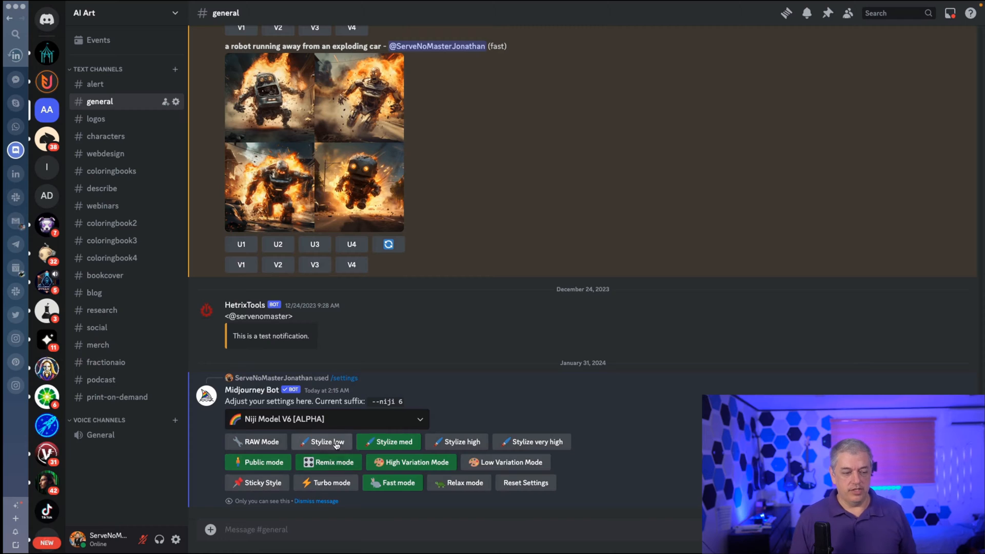
left_click(326, 418)
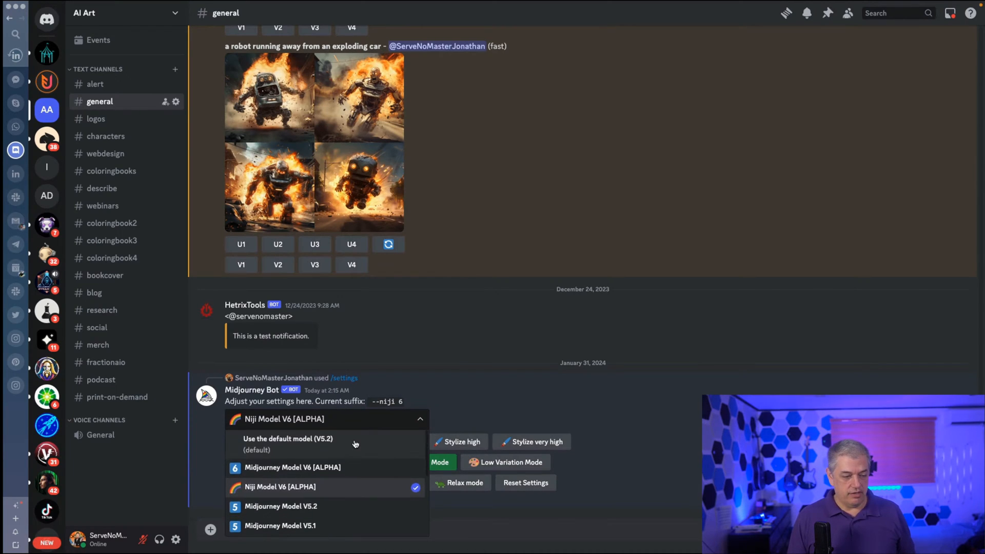
mouse_move(323, 478)
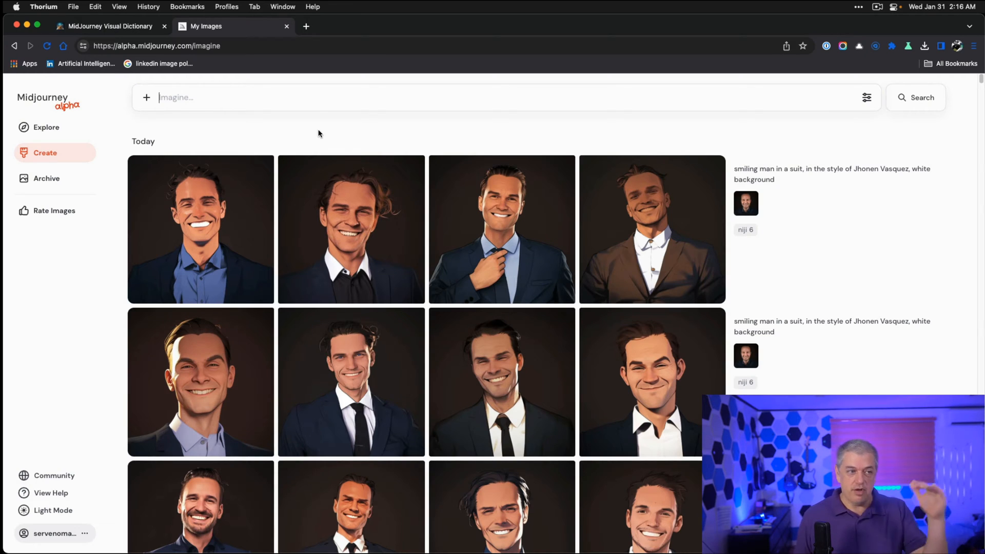
mouse_move(866, 116)
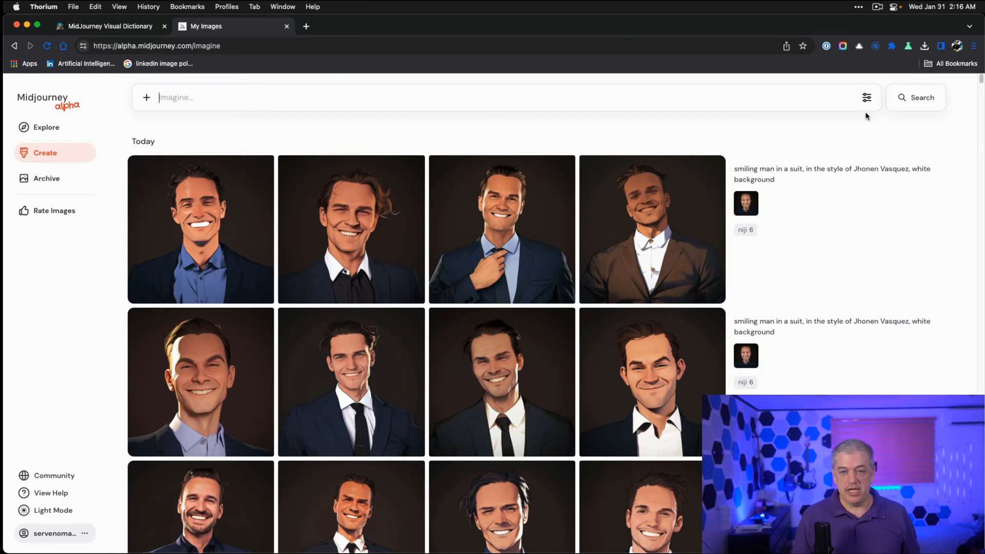
Show the Create page's image settings and browse the Version list down to Niji 6
left_click(866, 97)
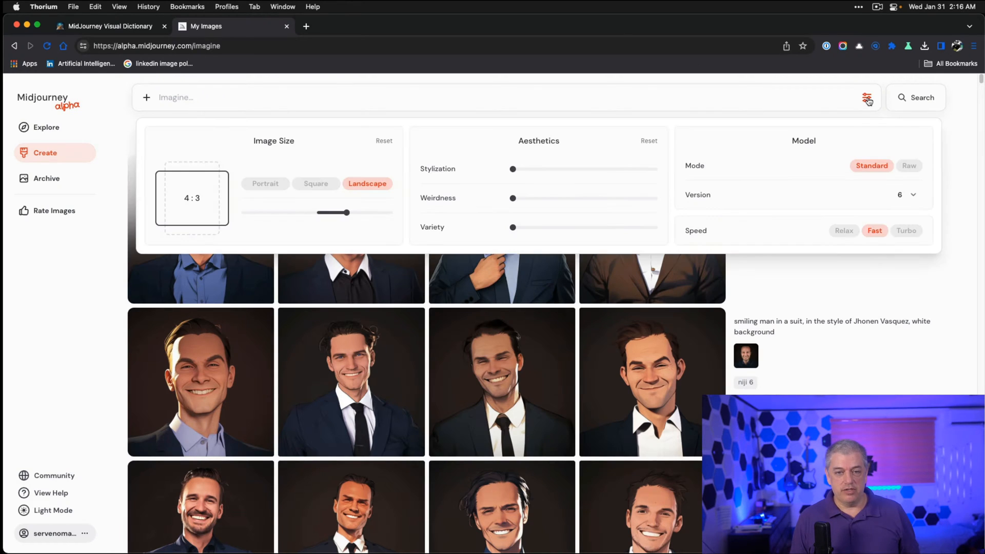
left_click(914, 195)
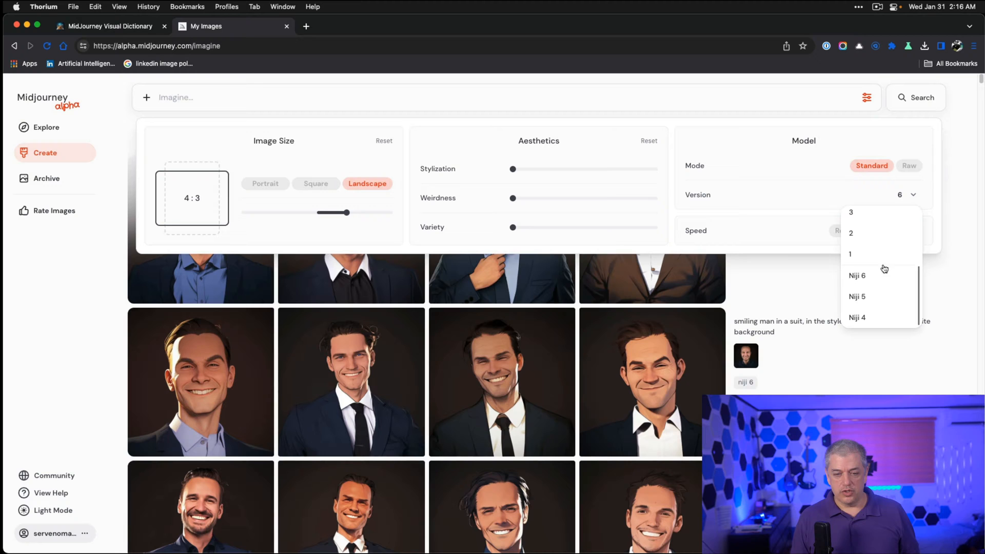
left_click(857, 275)
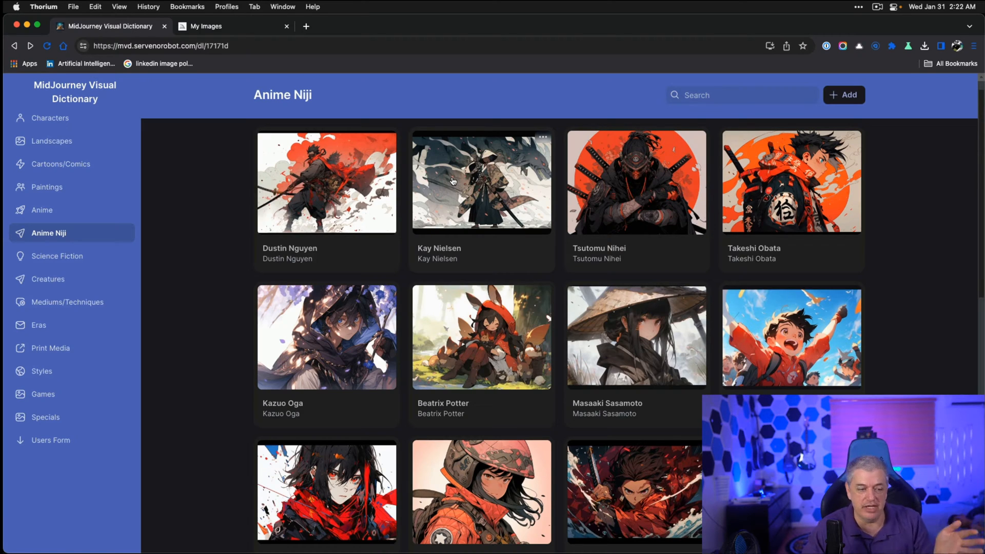
mouse_move(321, 340)
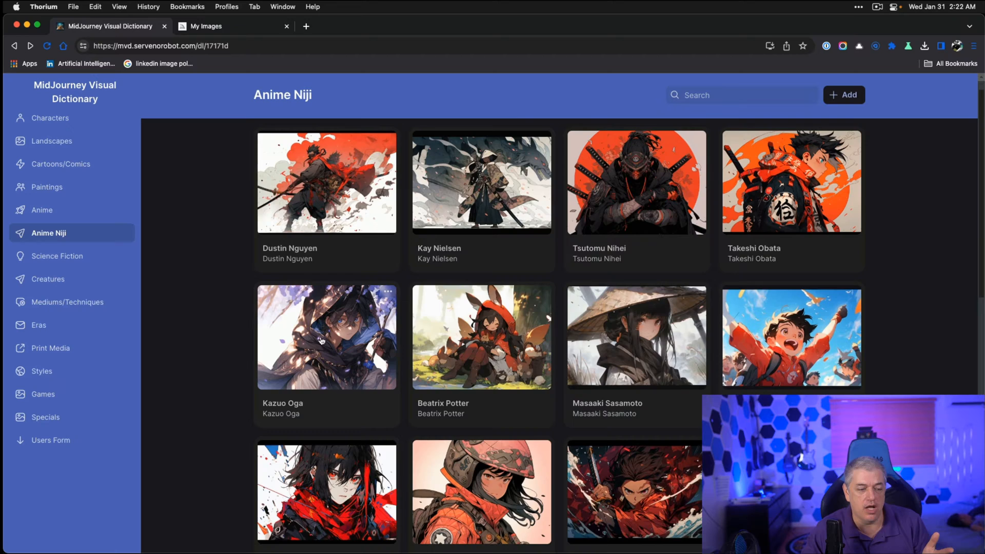
Browse the Kazuo Oga entry's Shounen Ninja, Kitsune Girl and Torii Shrine example images
left_click(323, 340)
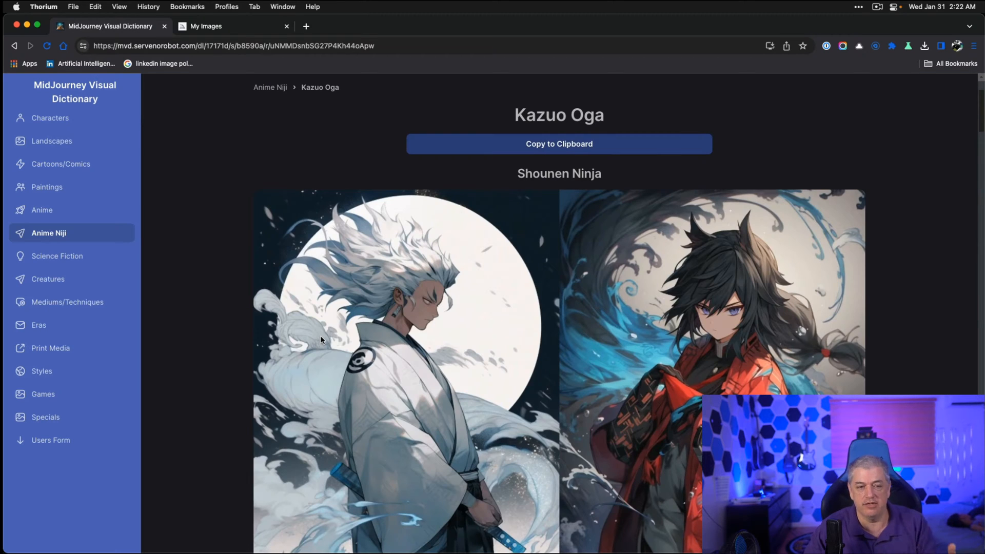
scroll("down", 3)
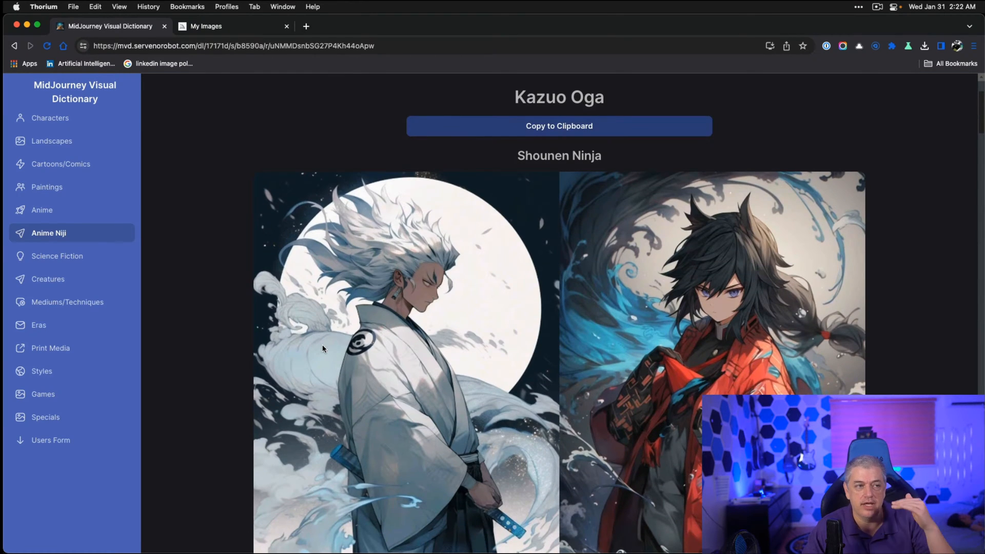
mouse_move(574, 210)
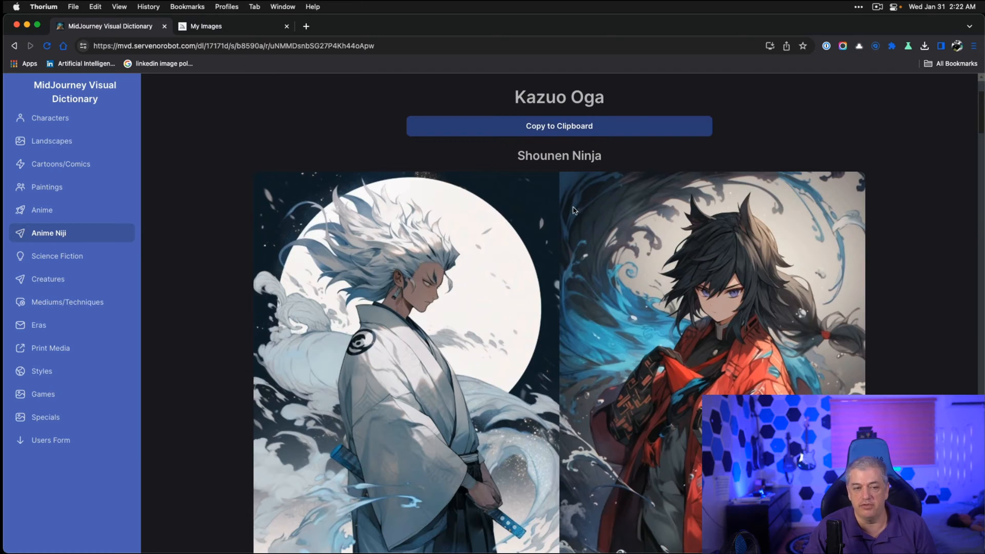
scroll("down", 3)
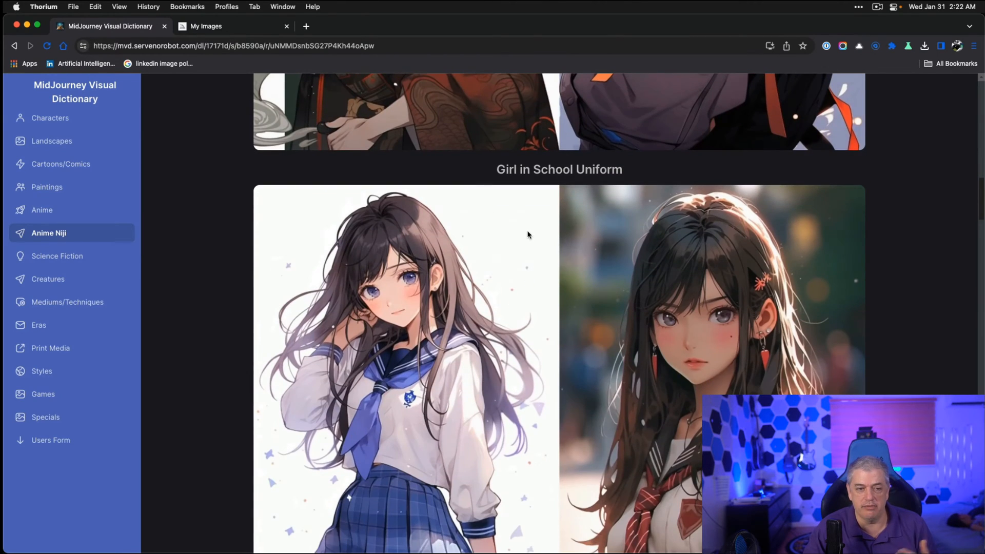
scroll("down", 3)
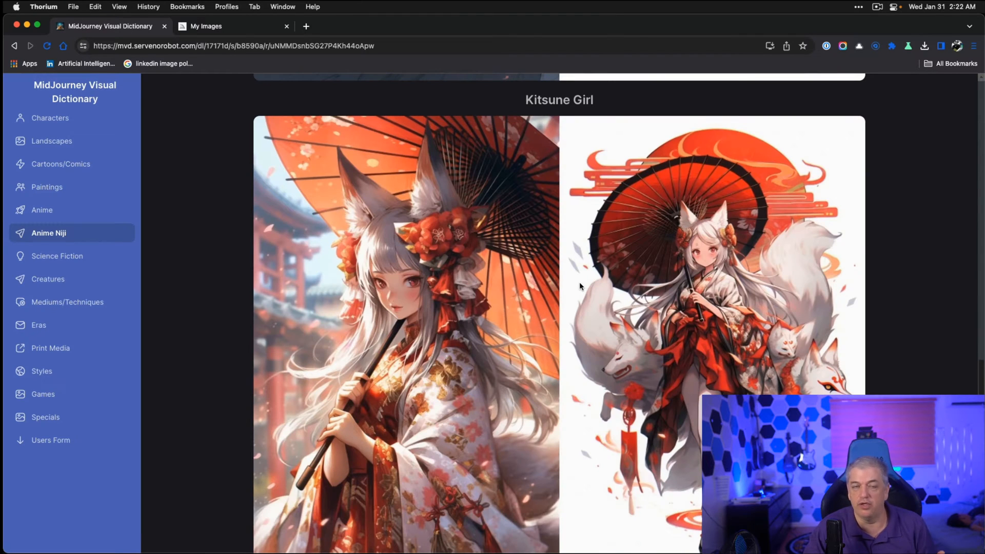
scroll("down", 3)
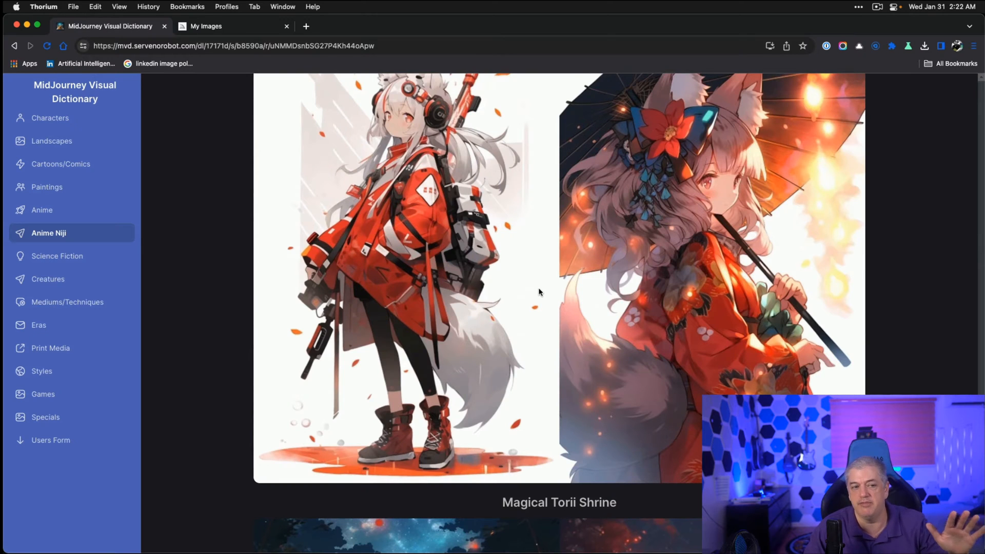
scroll("down", 3)
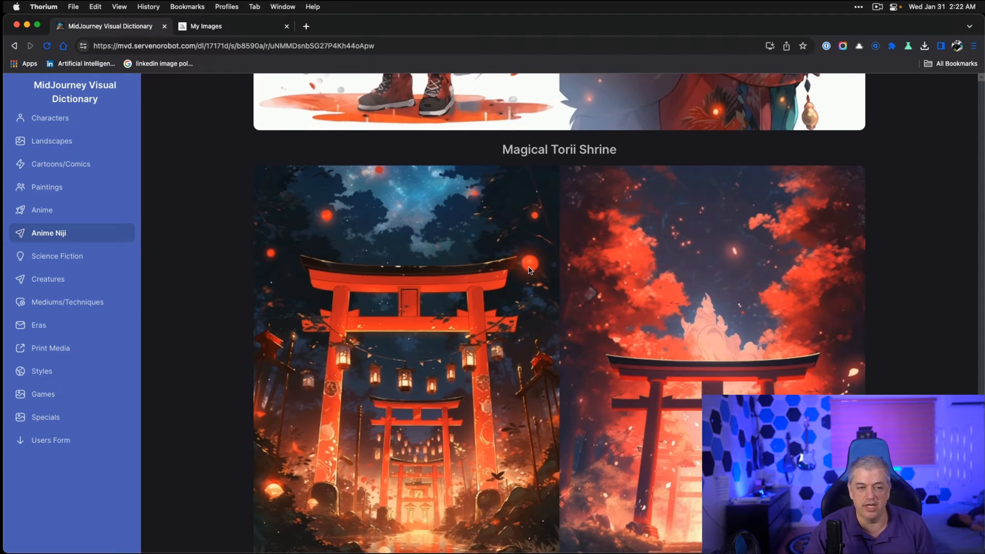
scroll("down", 3)
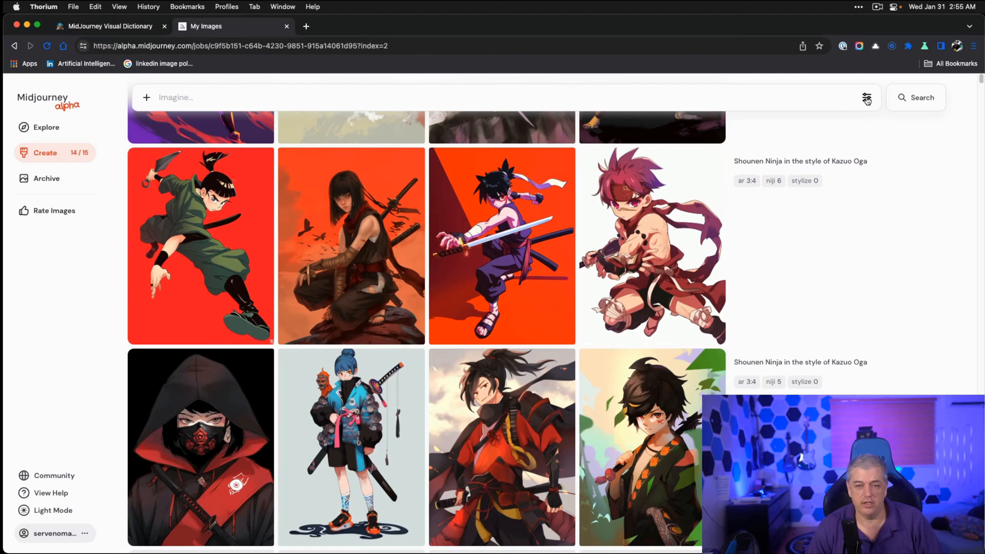
Try landscape 4:3 in the image settings and leave the size at portrait 3:4
left_click(867, 98)
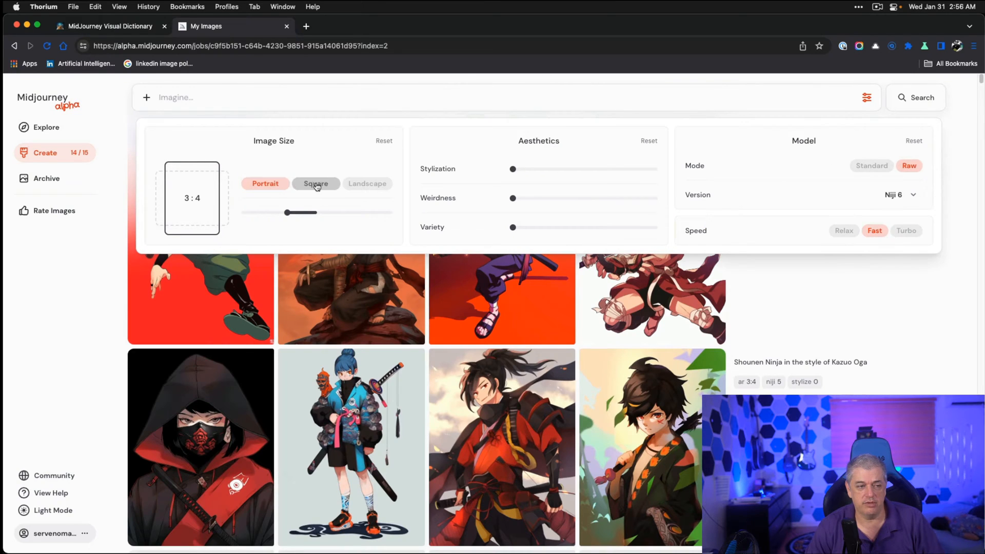
left_click(265, 183)
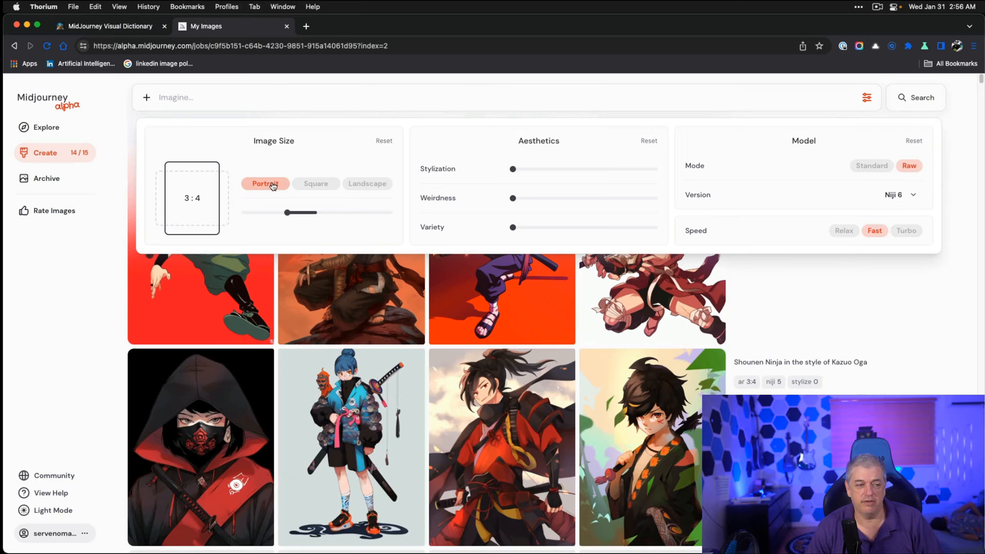
left_click(367, 183)
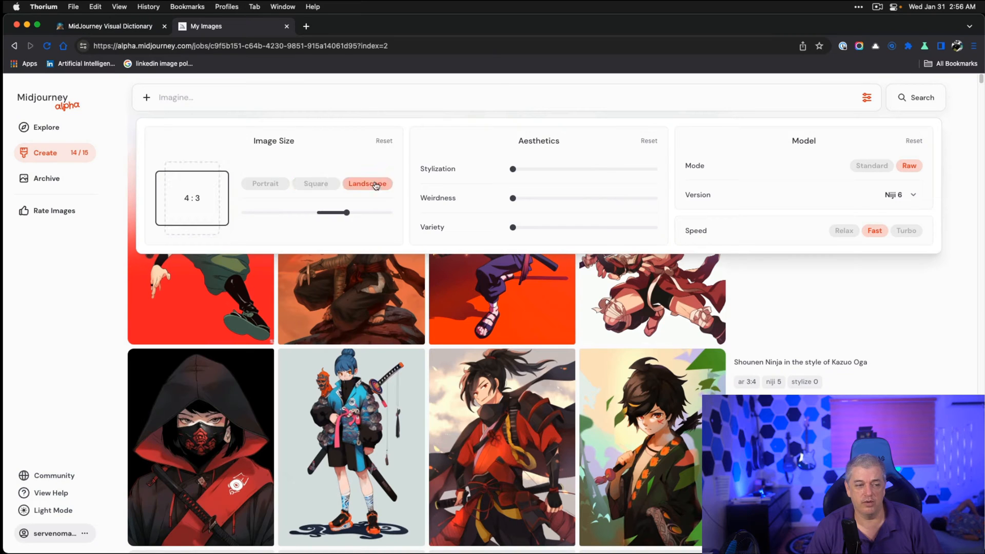
left_click(265, 182)
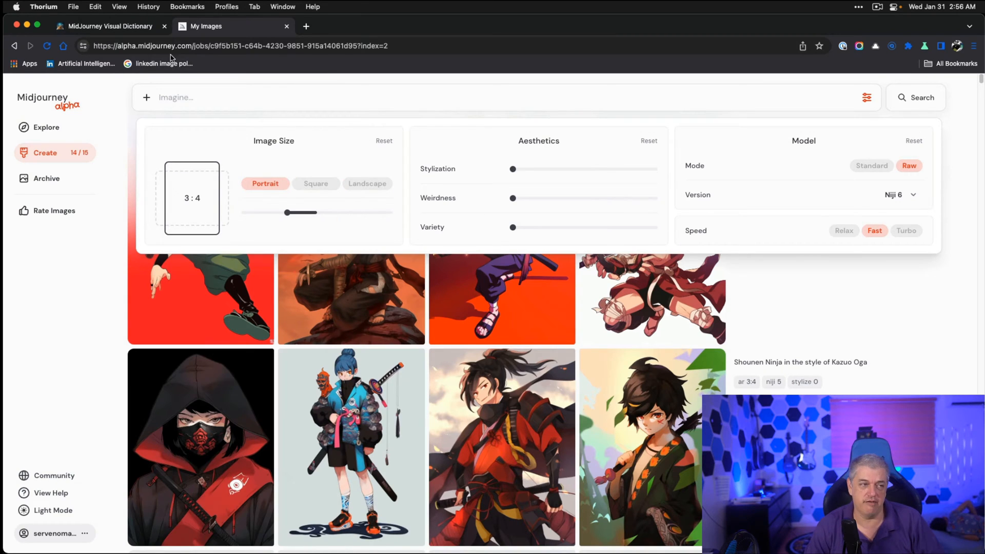
mouse_move(499, 225)
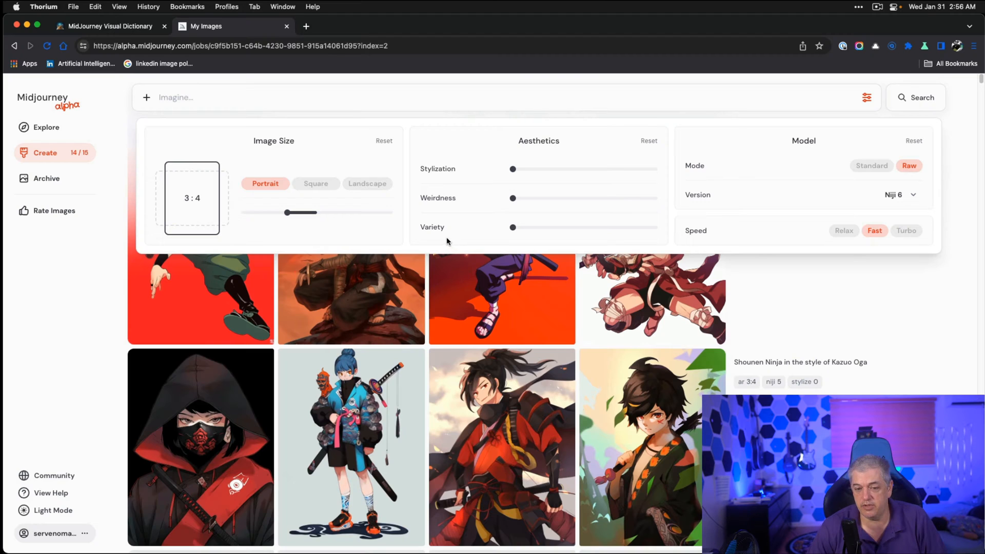
mouse_move(431, 228)
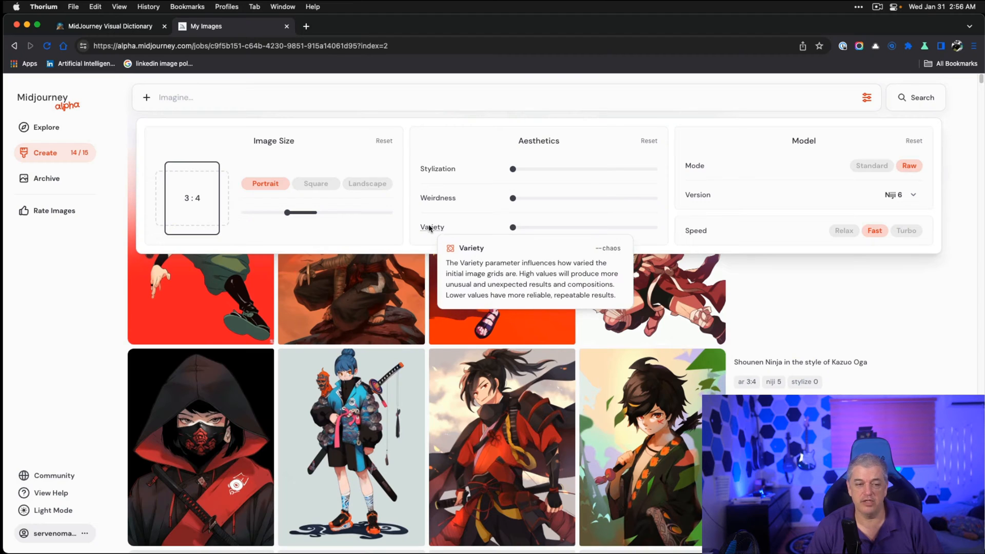
mouse_move(441, 236)
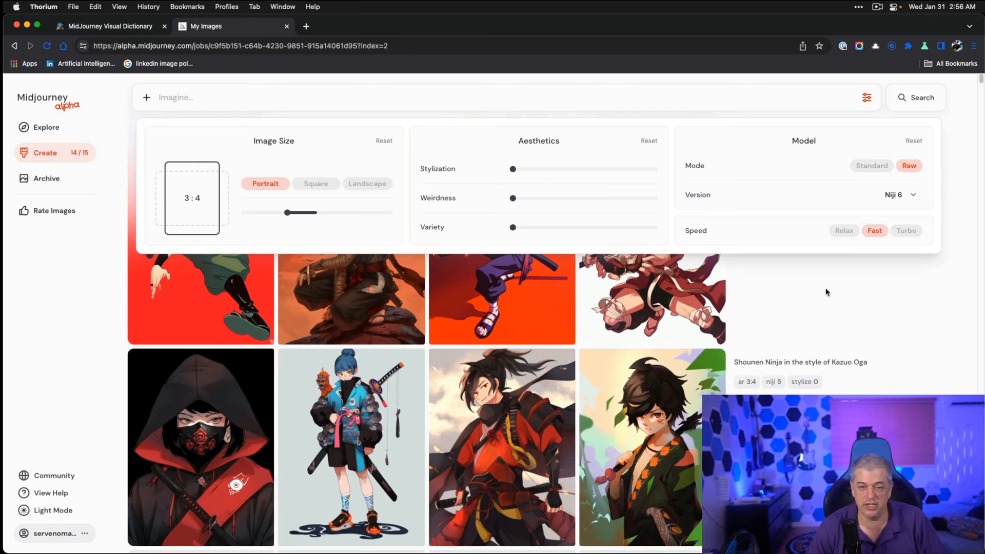
mouse_move(911, 166)
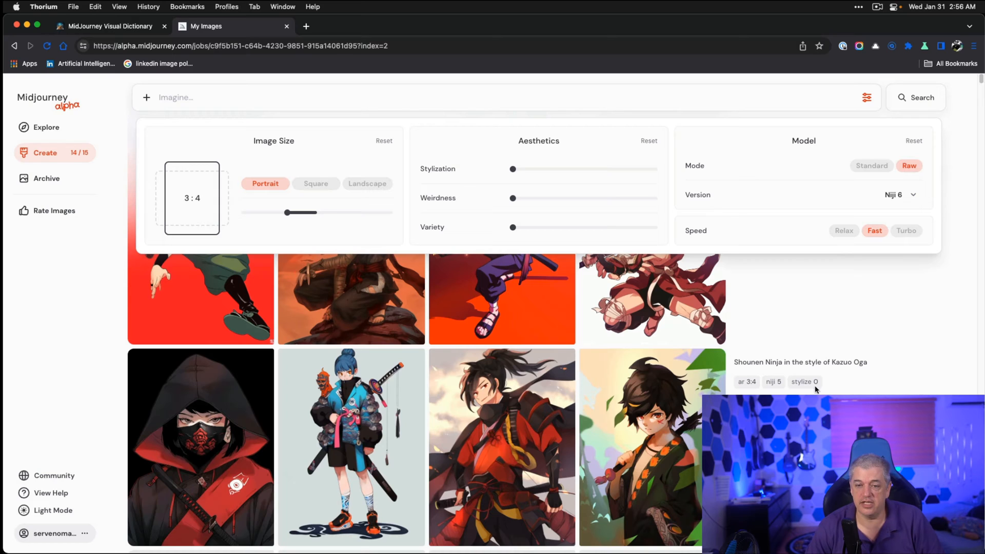
Close the settings and scroll the feed down to the niji 6 and niji 5 stylize 0 grids
left_click(899, 195)
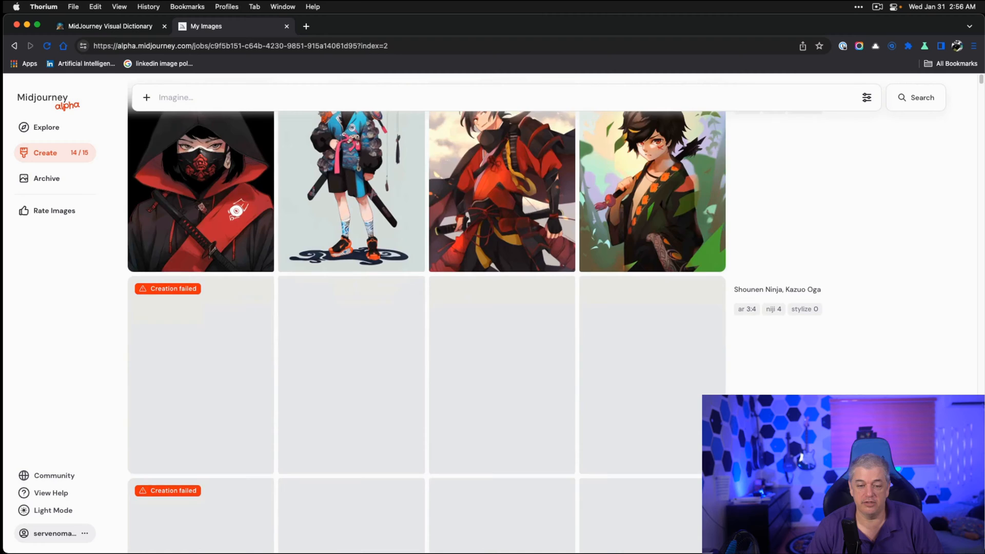
scroll("down", 3)
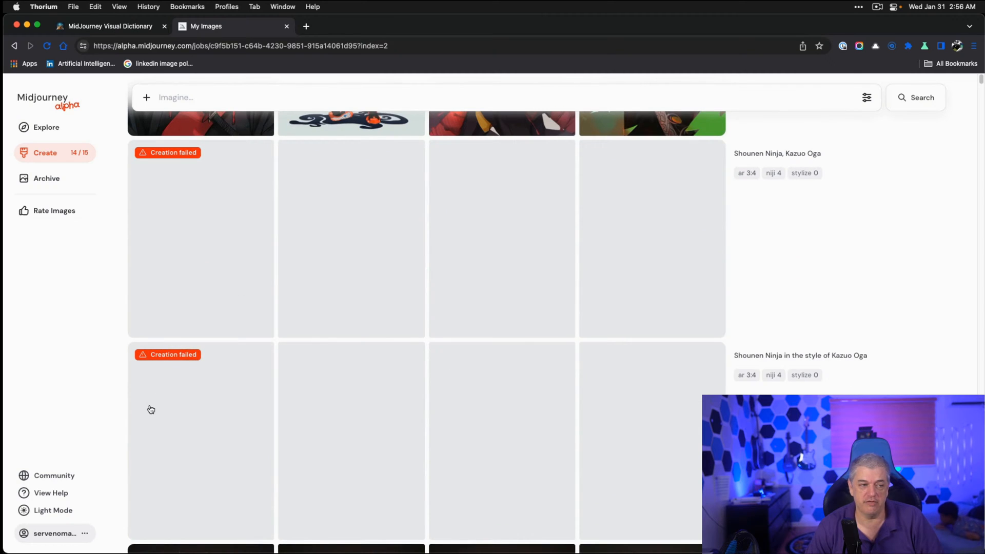
mouse_move(794, 367)
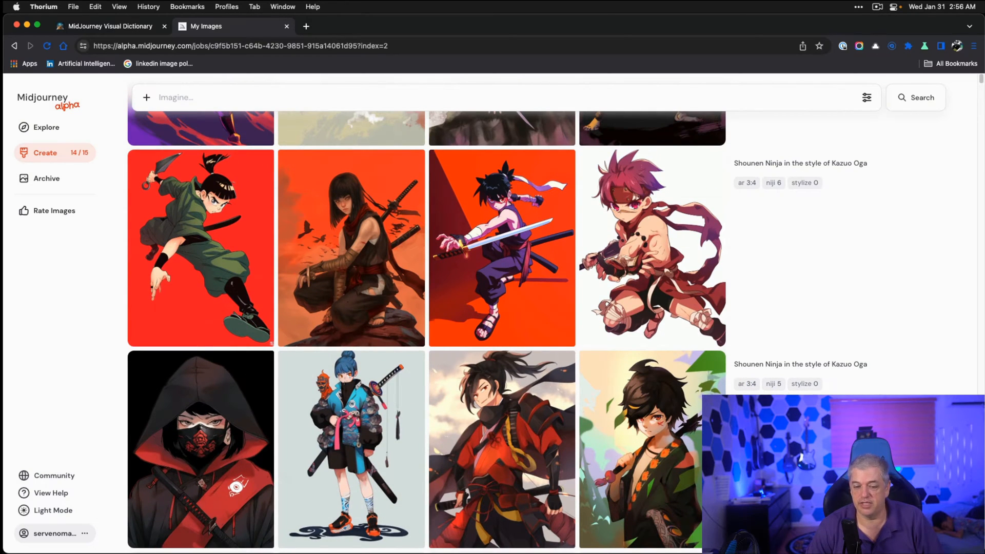
scroll("down", 3)
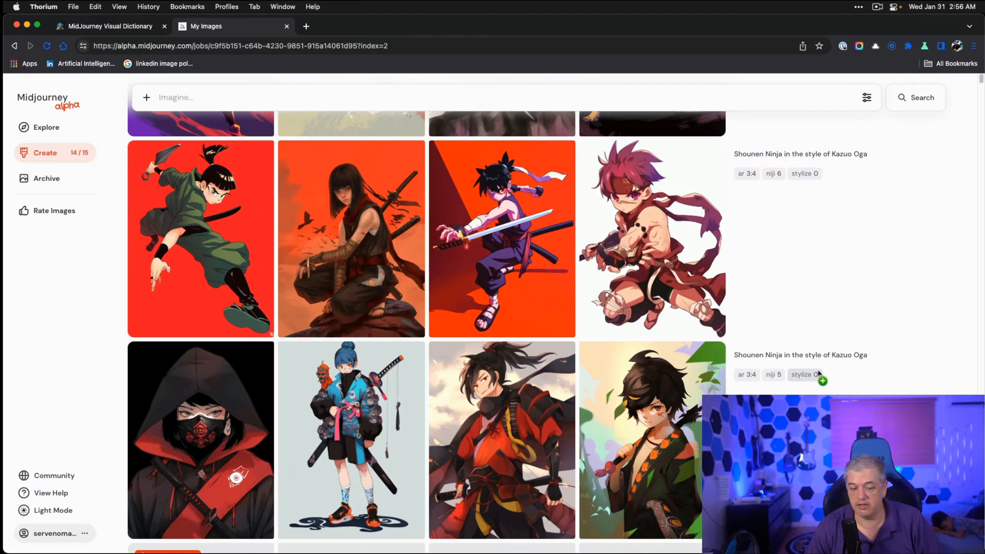
mouse_move(211, 394)
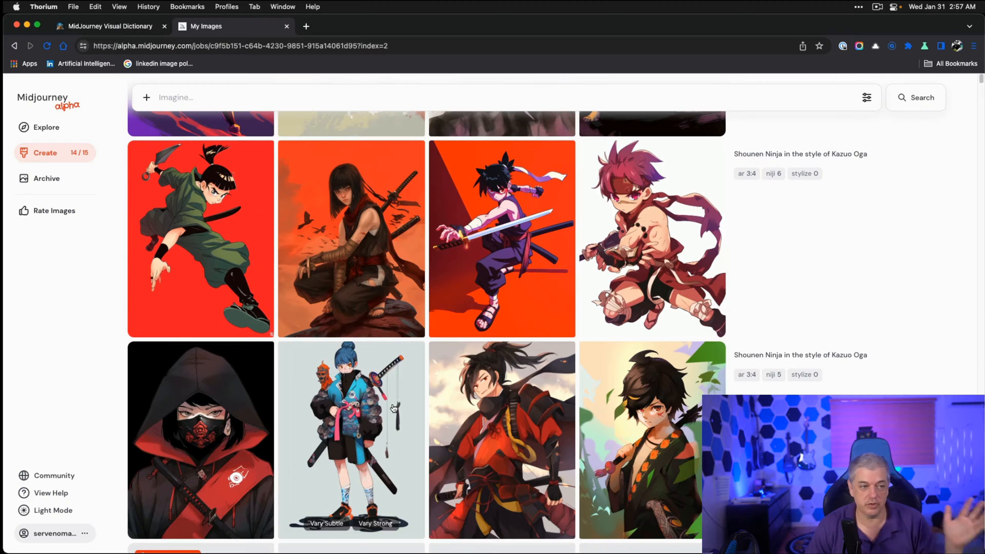
mouse_move(286, 429)
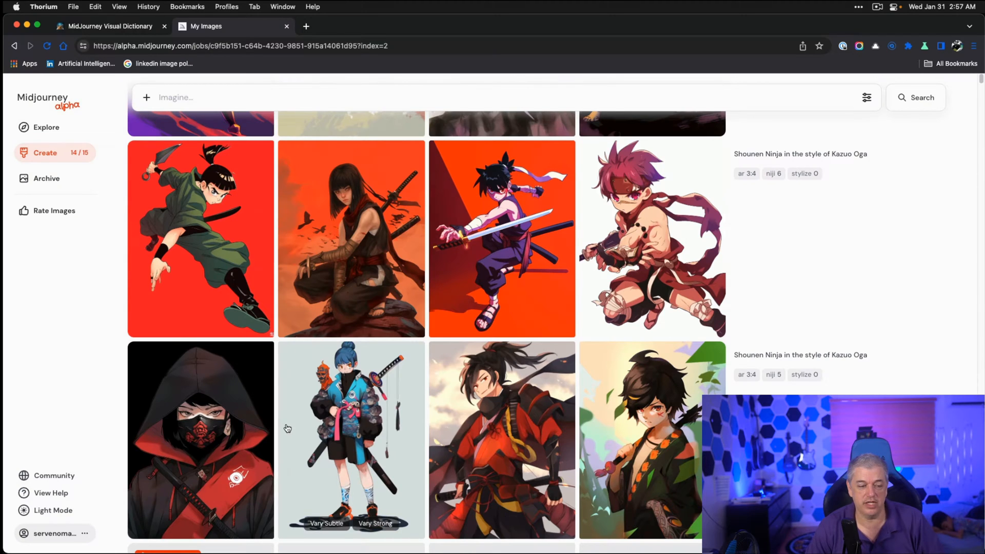
View niji 5 ninja images and the niji 6 ninja girl on orange full size, returning to the feed
left_click(200, 439)
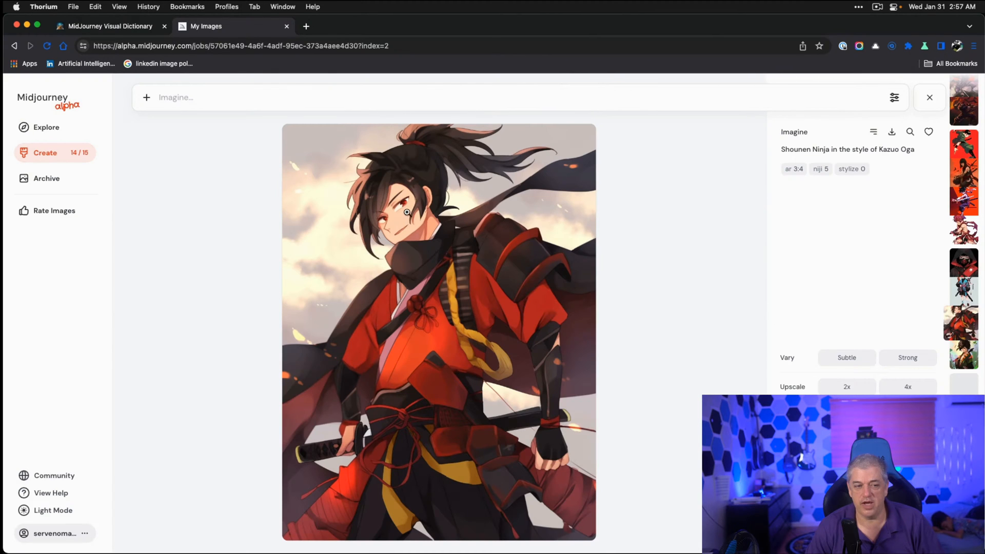
left_click(929, 98)
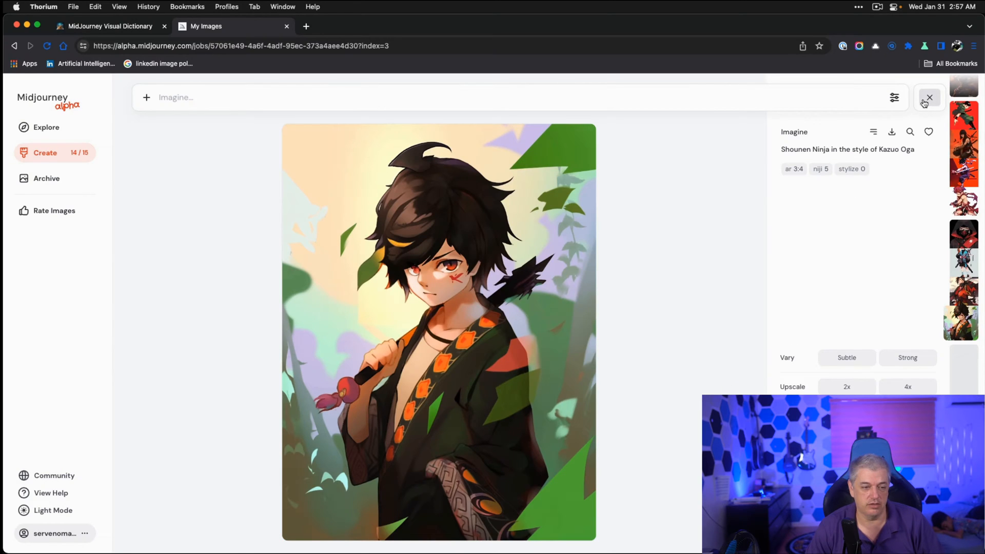
left_click(930, 96)
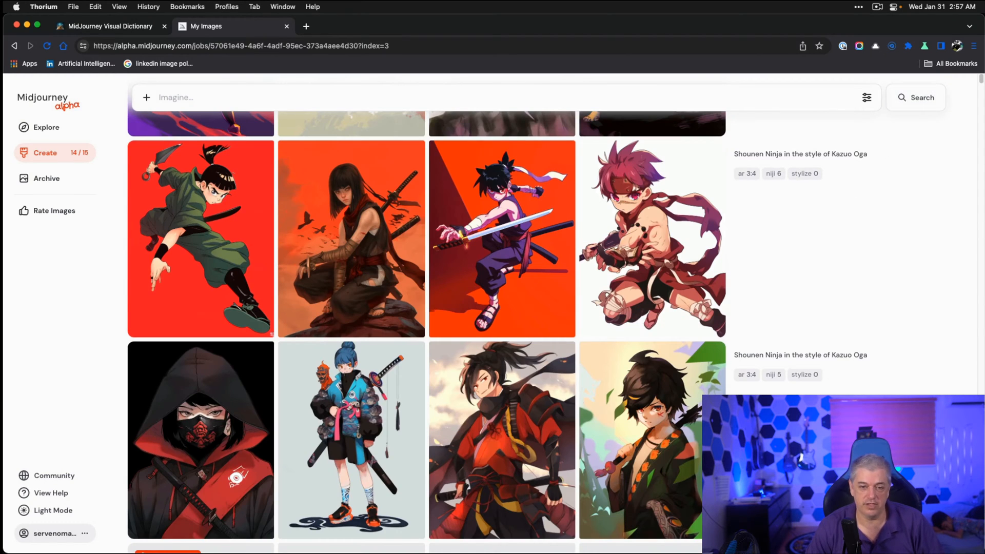
mouse_move(786, 179)
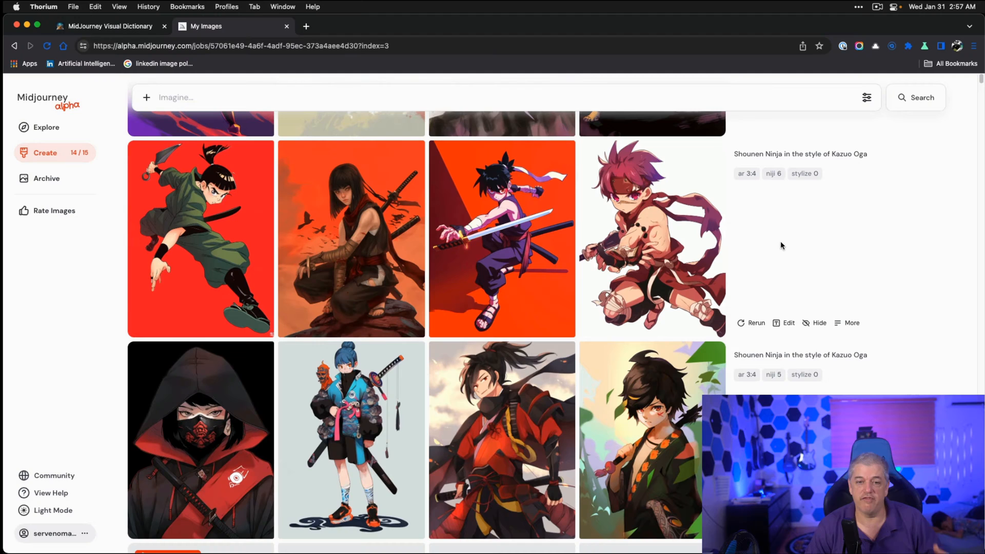
left_click(200, 238)
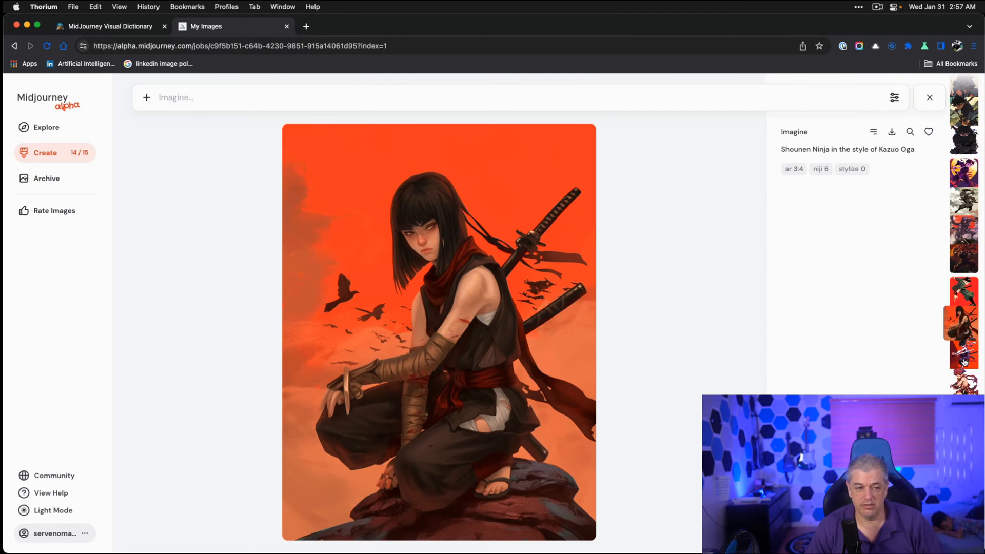
mouse_move(546, 287)
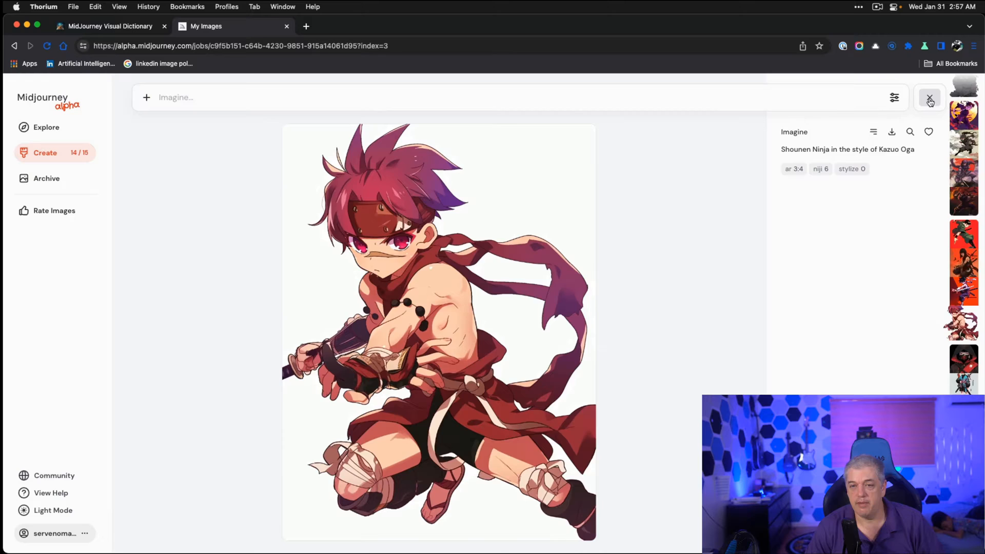
left_click(930, 98)
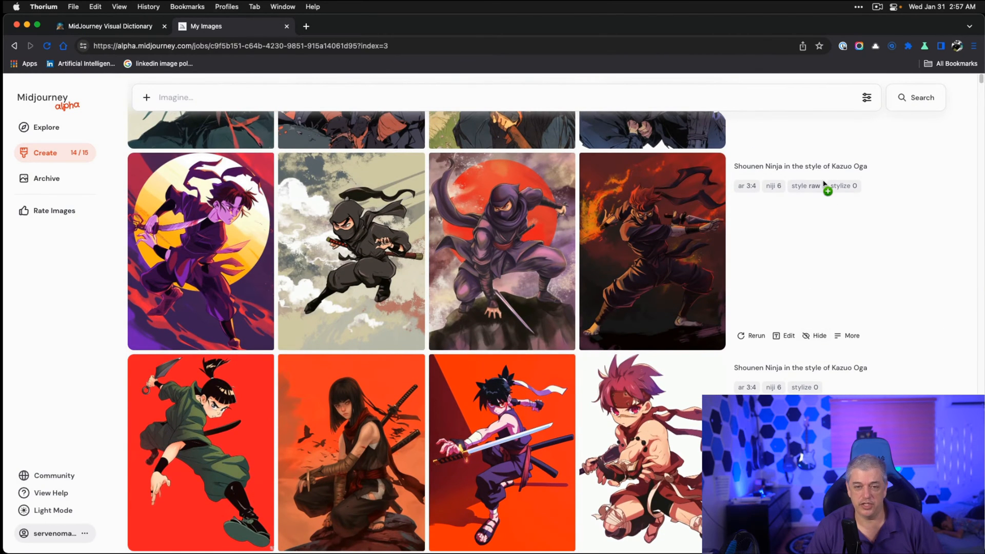
View the fire-wreathed ninja from the raw-style niji 6 grid full size
left_click(867, 97)
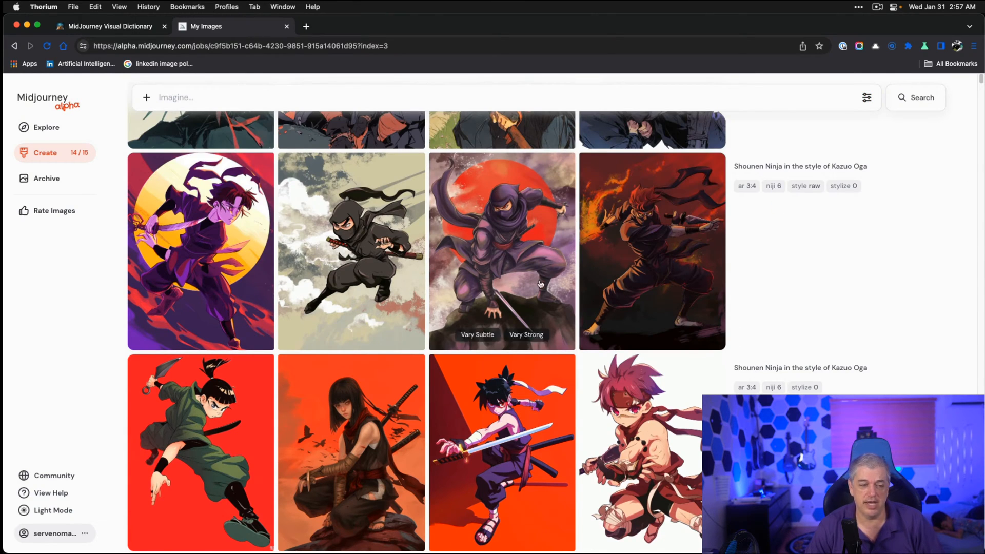
left_click(201, 251)
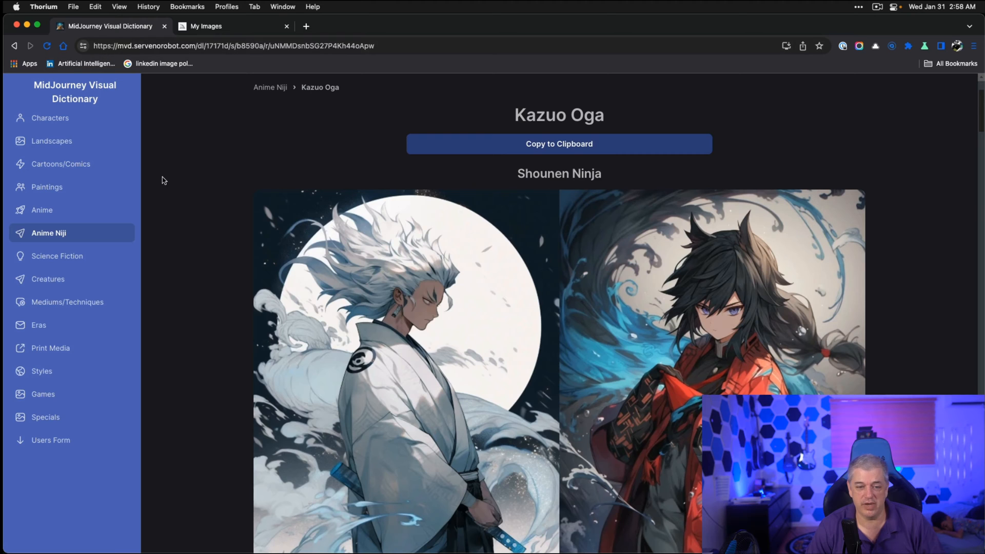
mouse_move(306, 94)
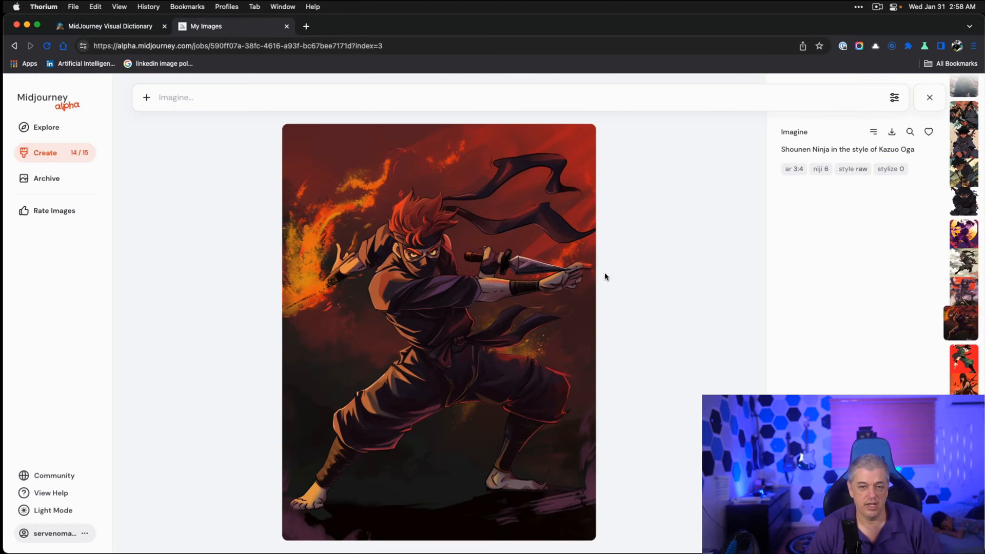
Leave the full-size viewer and return to the feed of ninja grids
left_click(930, 98)
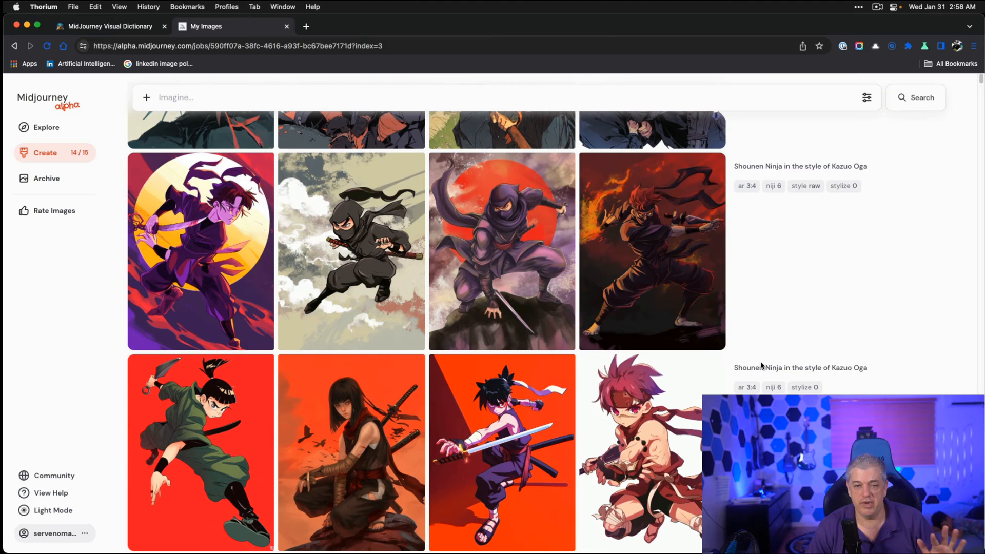
mouse_move(611, 253)
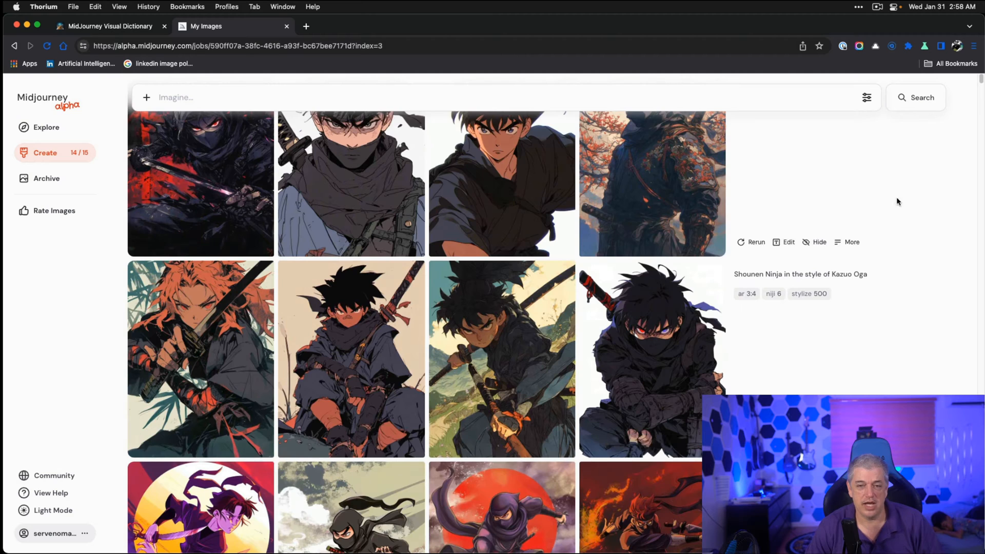
Sweep the sliders' ranges, leaving stylization at 0, variety about 96 and weirdness partway raised
left_click(866, 97)
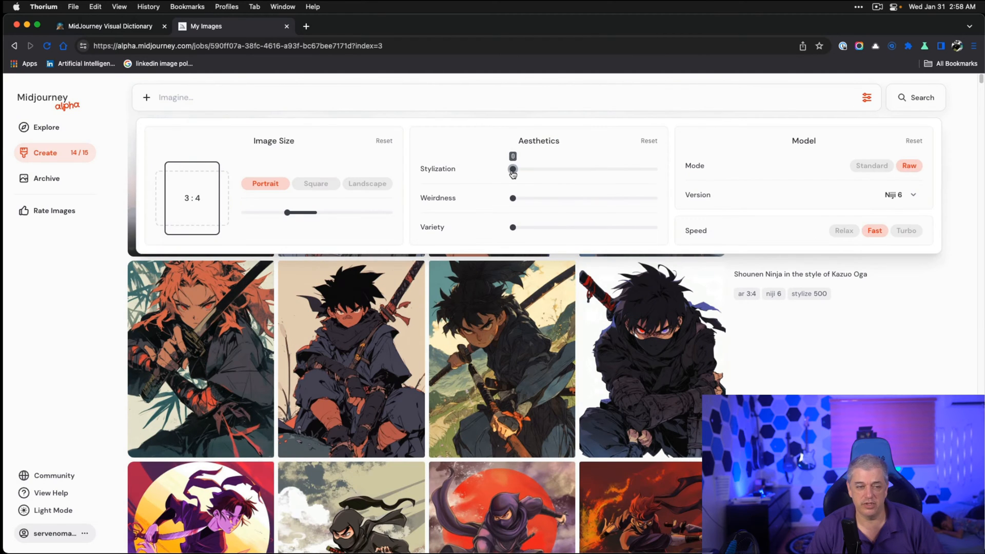
left_click_drag(512, 169, 542, 169)
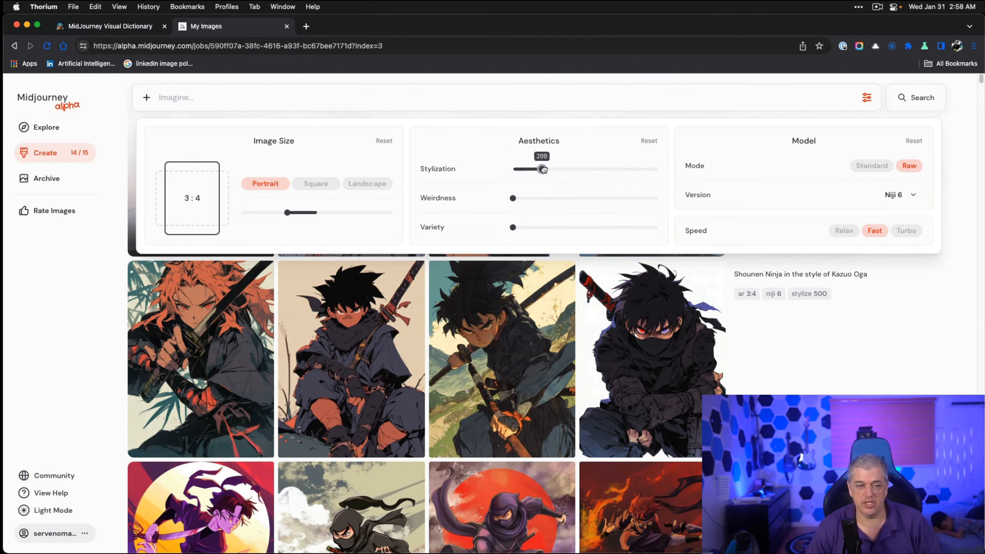
left_click_drag(542, 168, 512, 168)
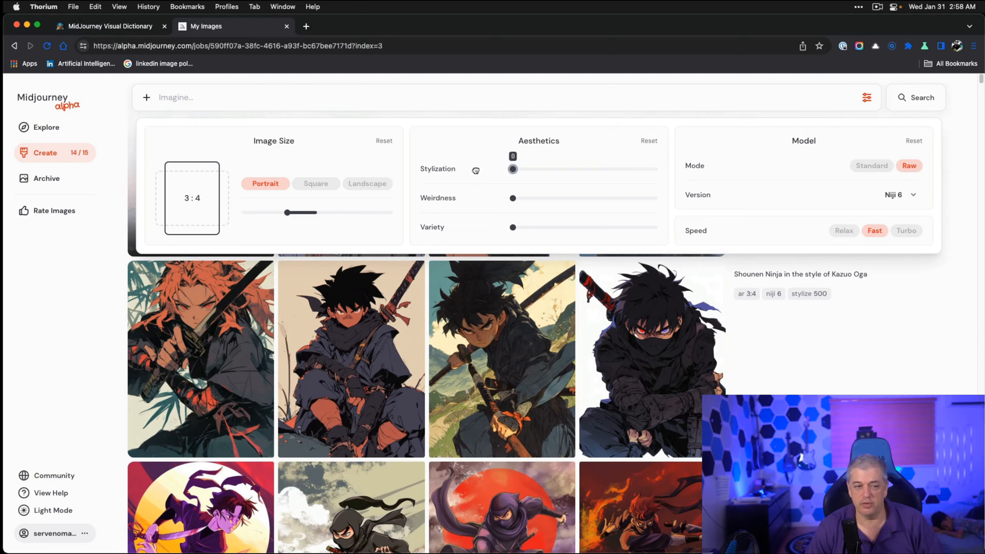
left_click_drag(513, 198, 657, 198)
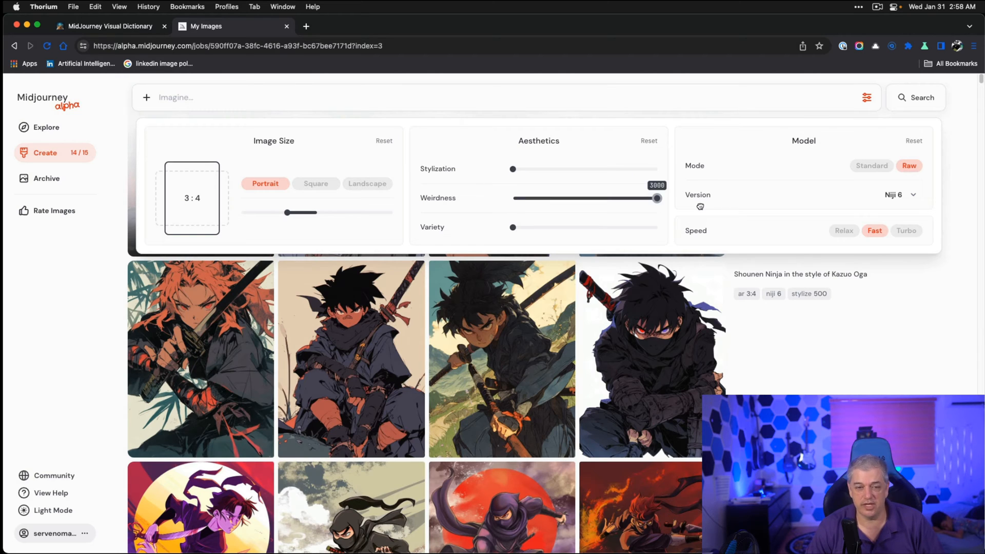
left_click_drag(657, 198, 514, 198)
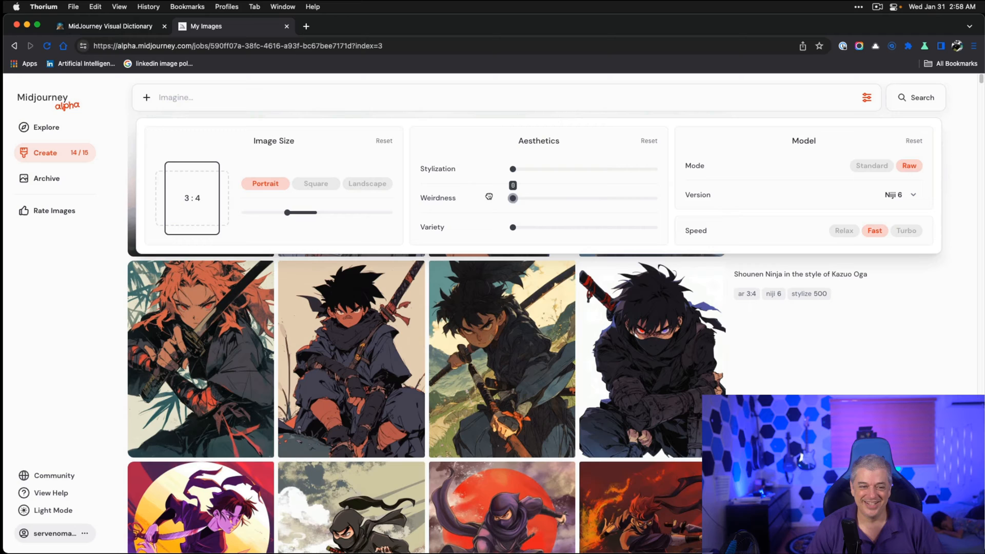
left_click_drag(513, 228, 658, 228)
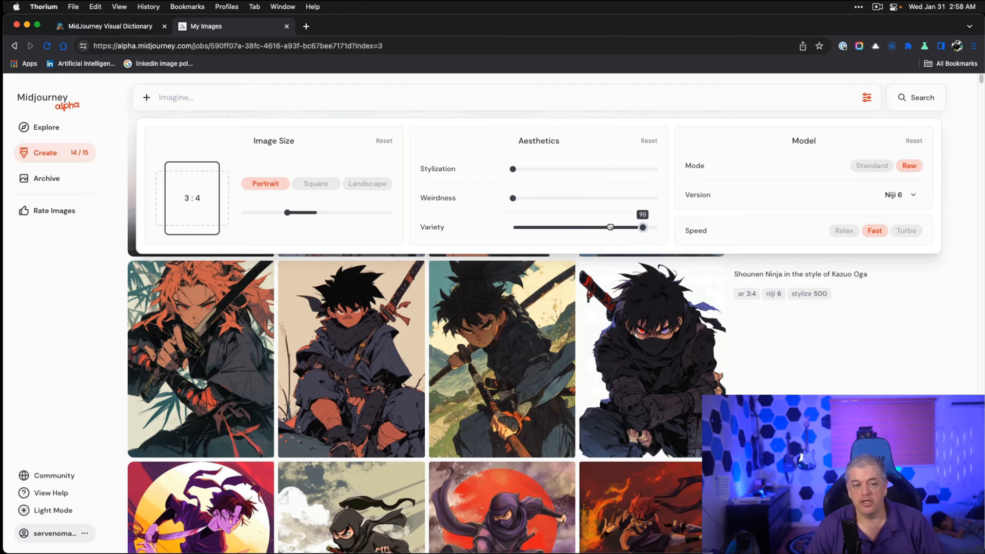
left_click_drag(643, 228, 584, 228)
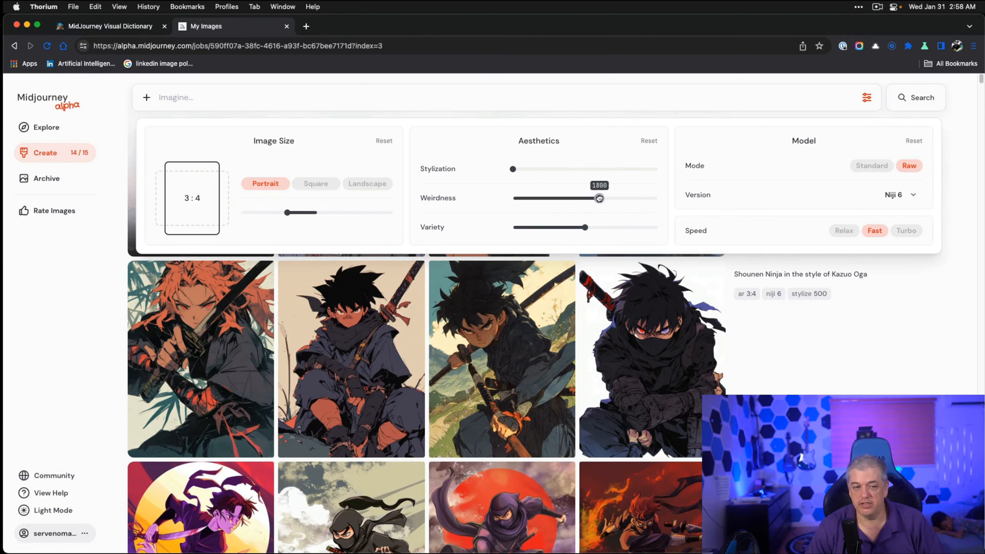
mouse_move(555, 213)
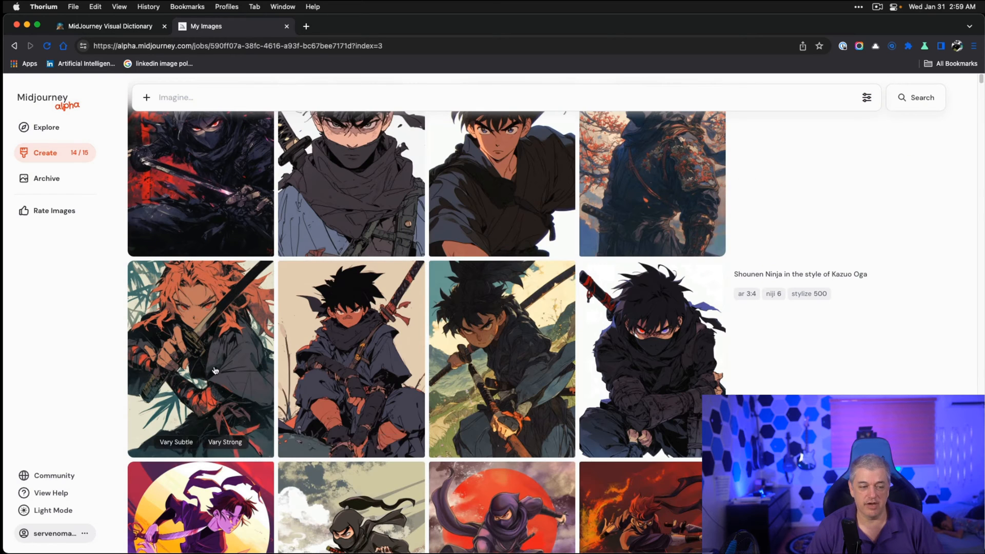
mouse_move(586, 382)
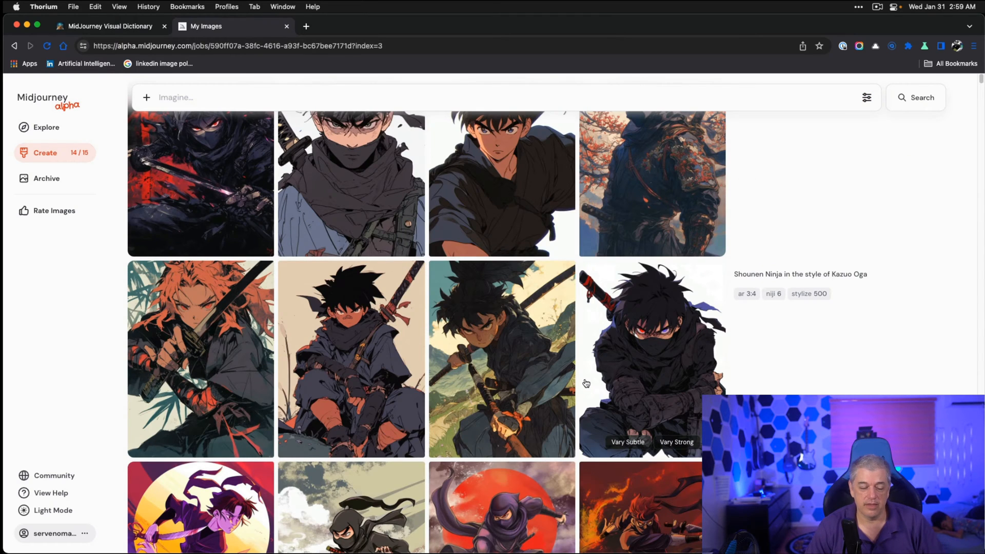
mouse_move(415, 334)
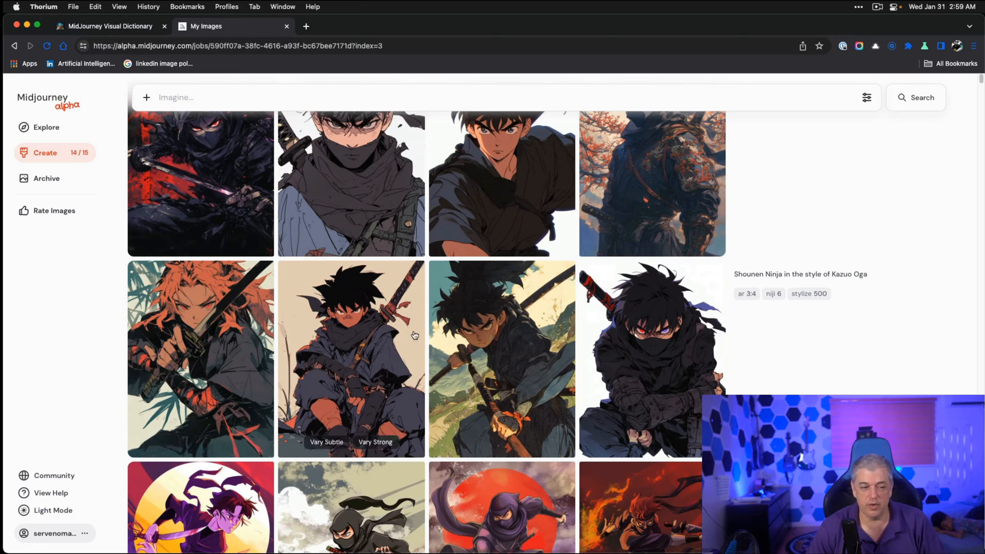
mouse_move(521, 411)
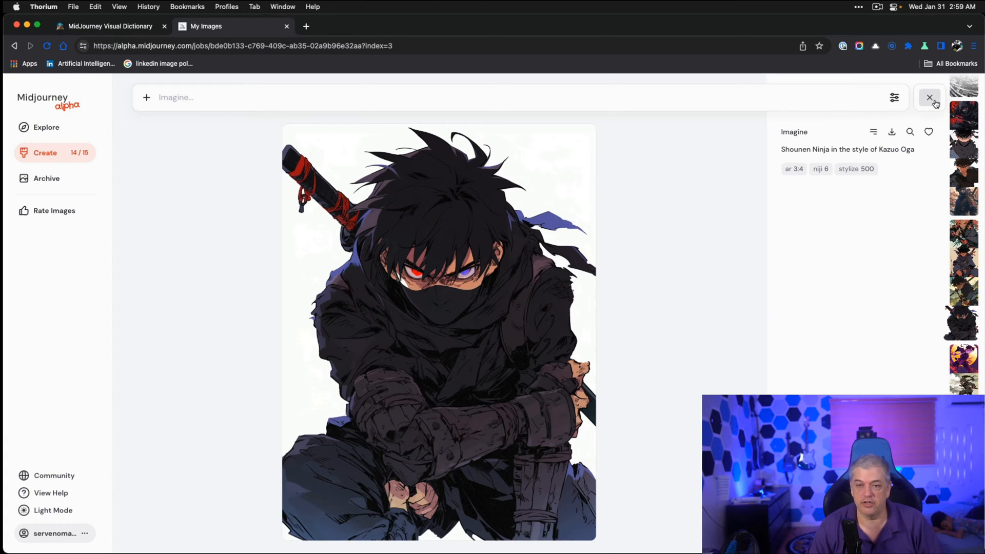
View the masked stylize 1000 ninja full size, then scroll the feed to the weird 1500 grid
left_click(930, 97)
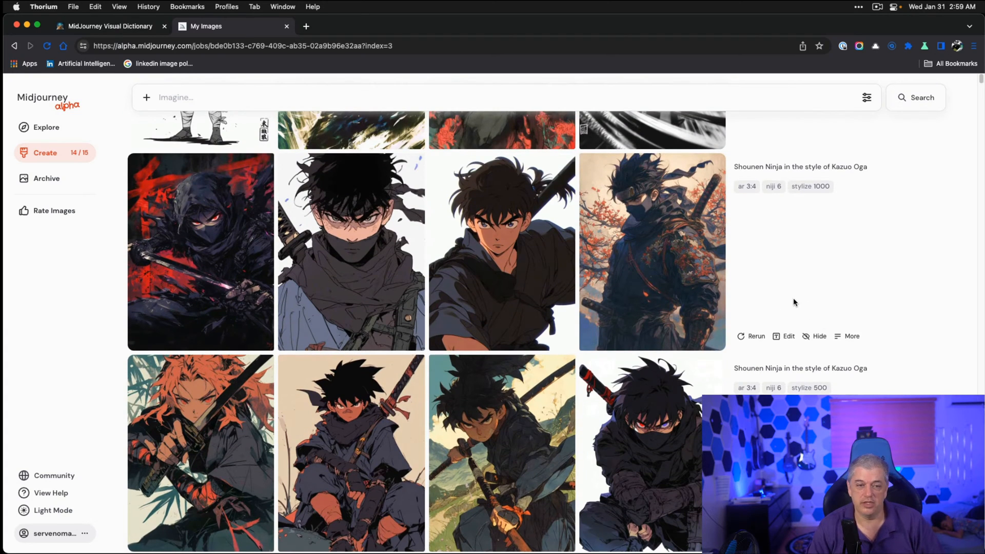
left_click(201, 252)
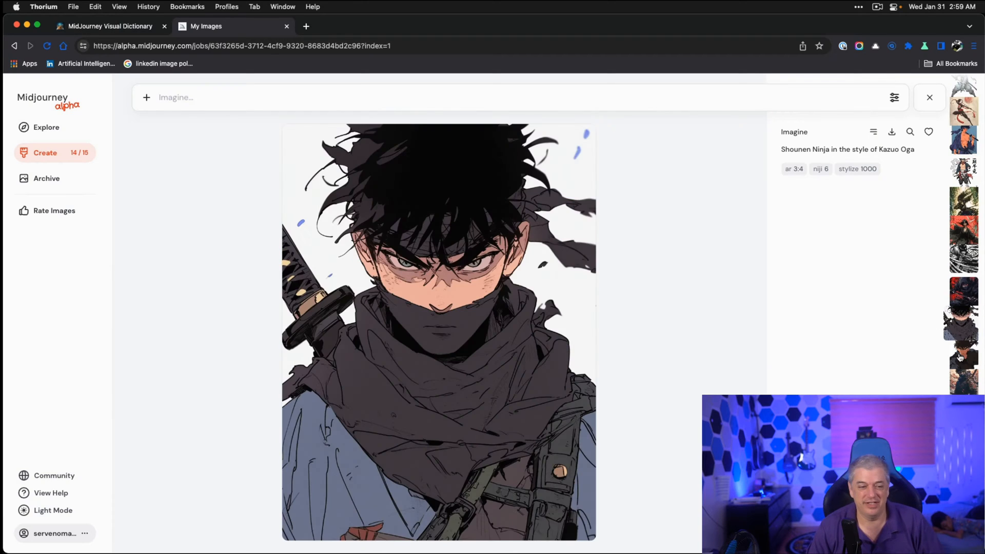
mouse_move(607, 294)
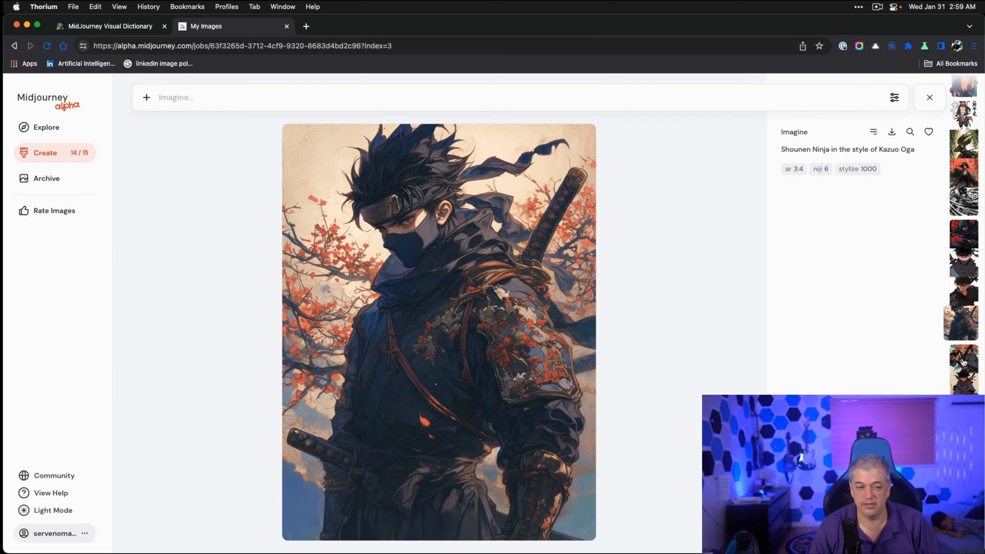
mouse_move(568, 490)
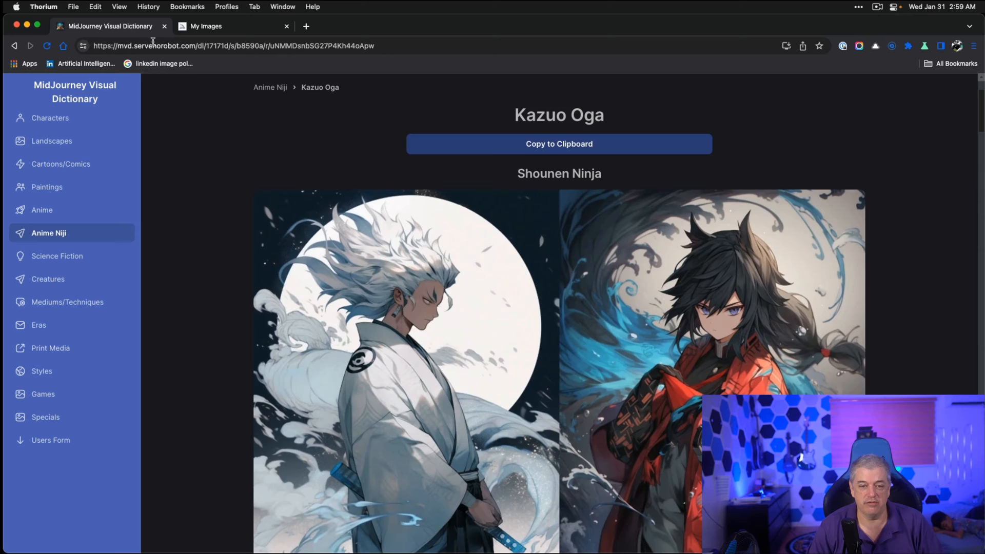
scroll("down", 3)
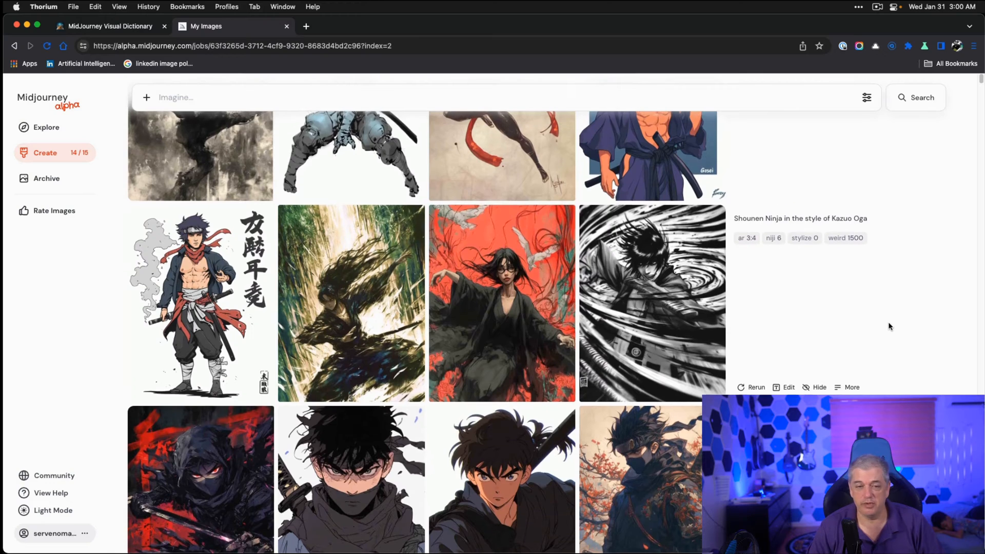
left_click(195, 303)
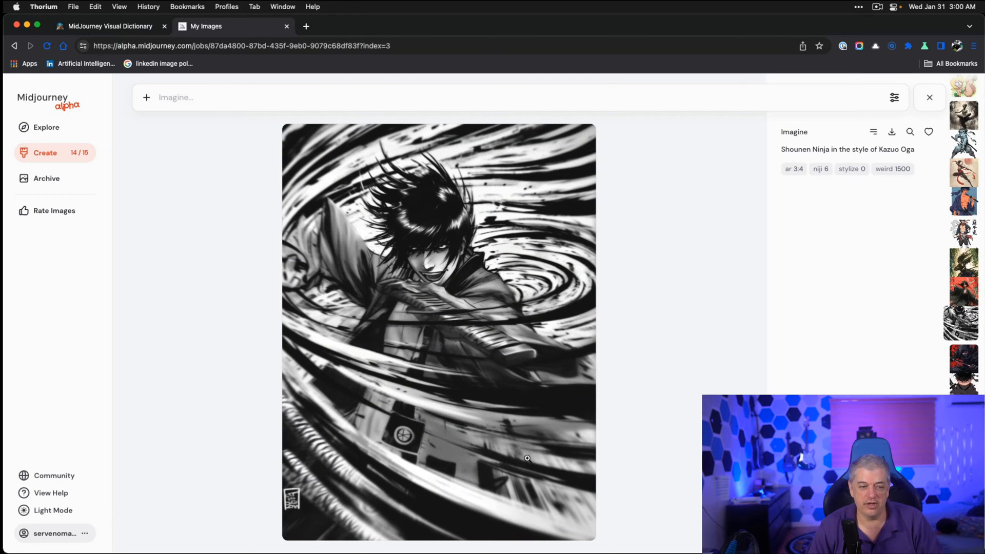
left_click(930, 97)
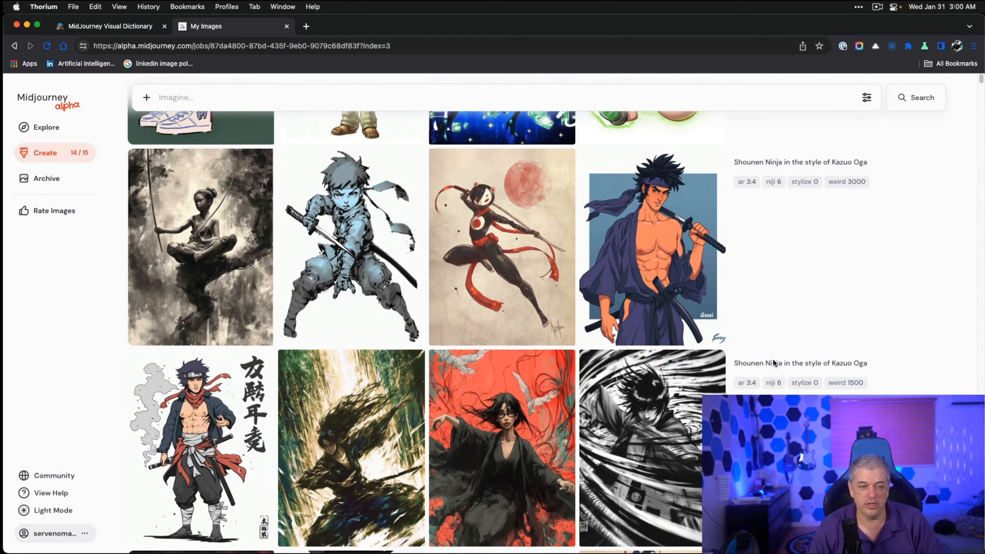
mouse_move(787, 195)
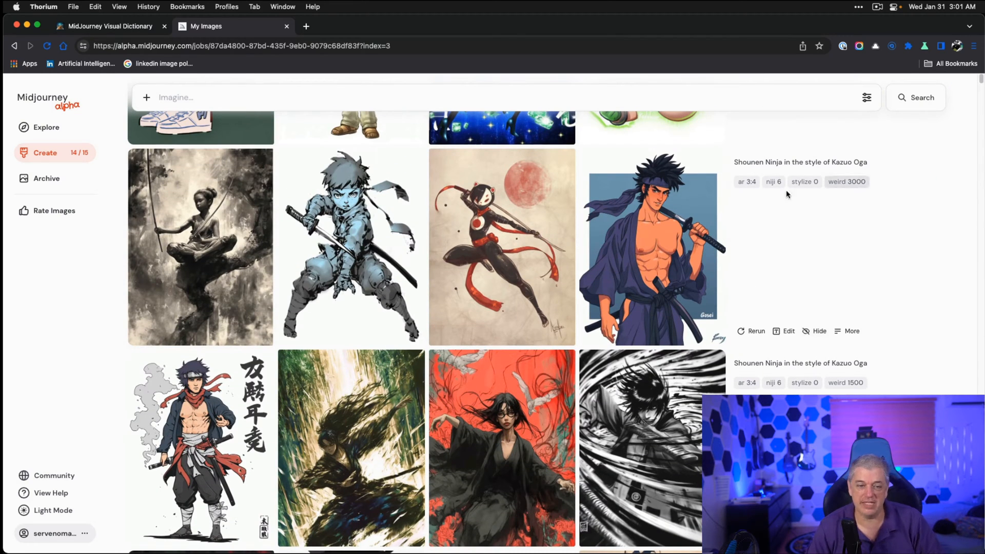
left_click(199, 253)
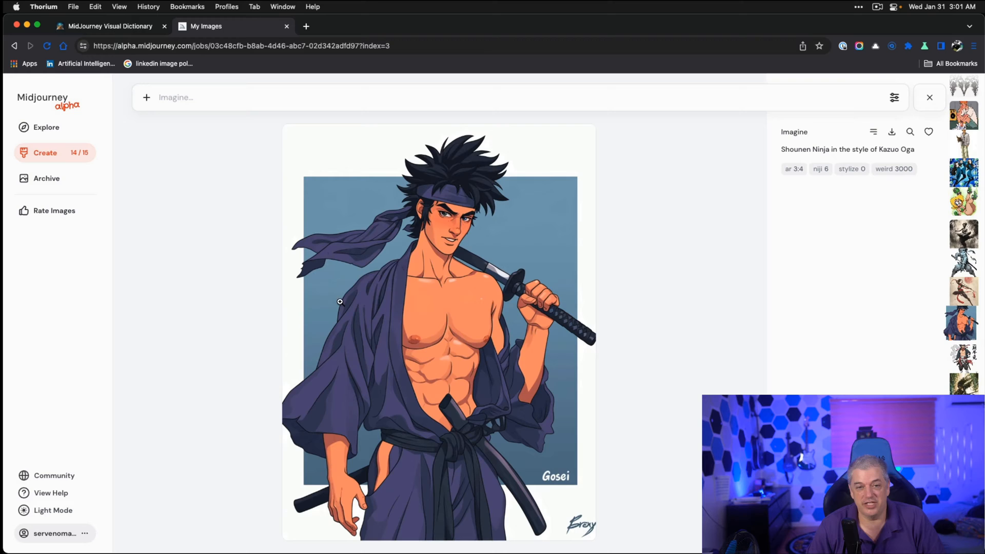
left_click(930, 98)
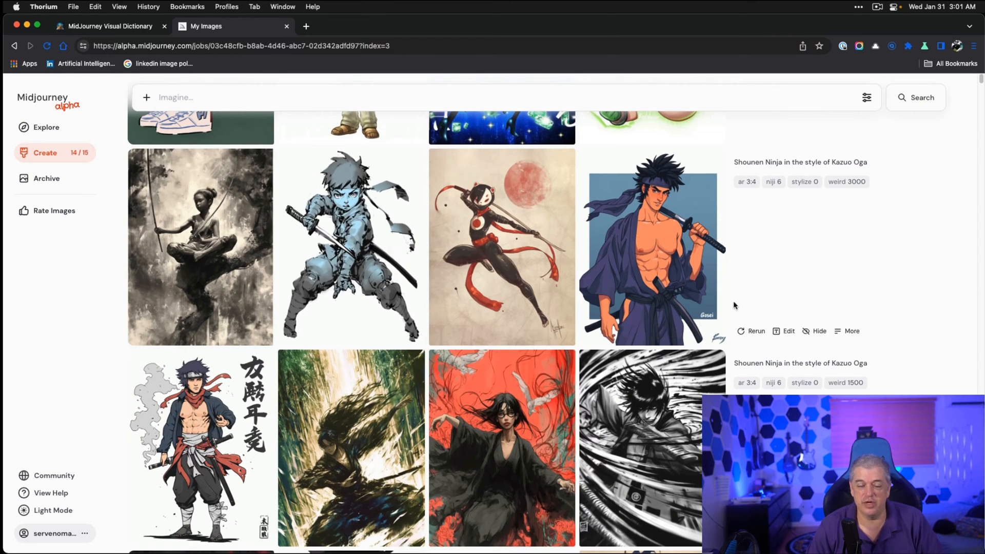
mouse_move(922, 322)
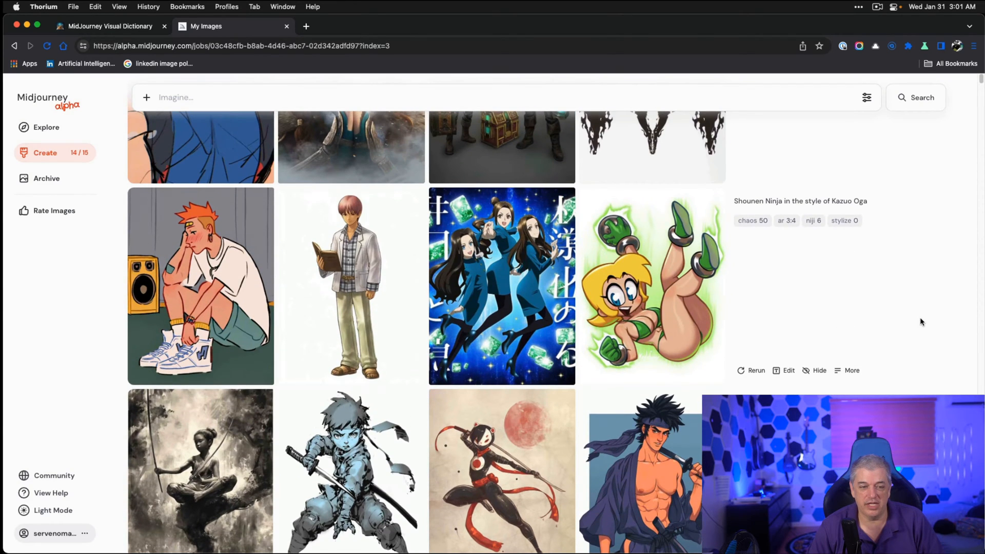
mouse_move(765, 227)
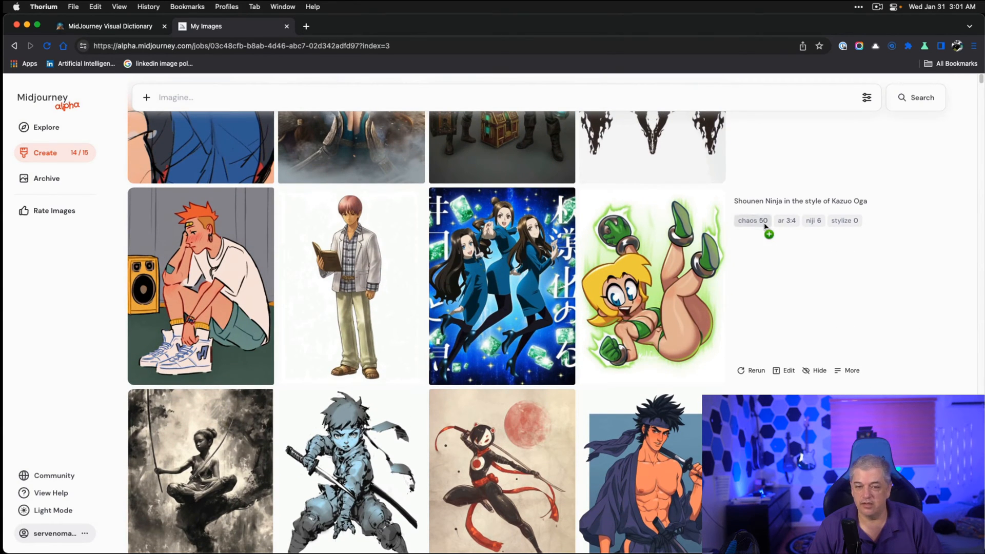
mouse_move(215, 332)
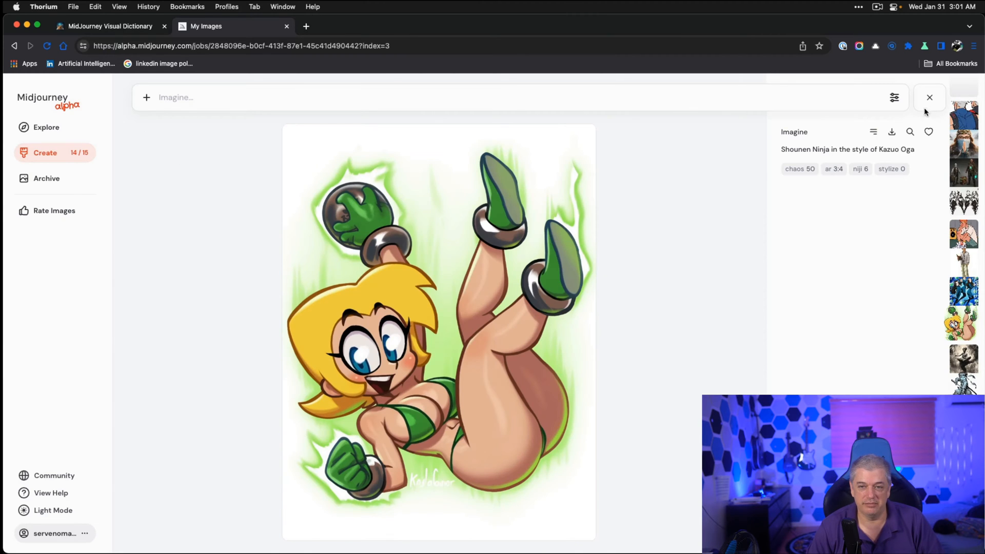
left_click(930, 96)
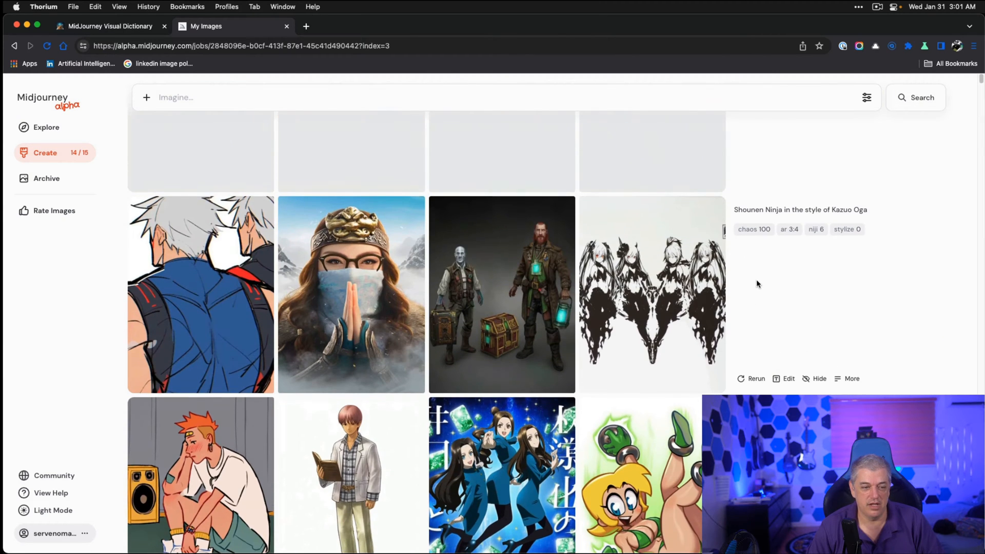
mouse_move(457, 282)
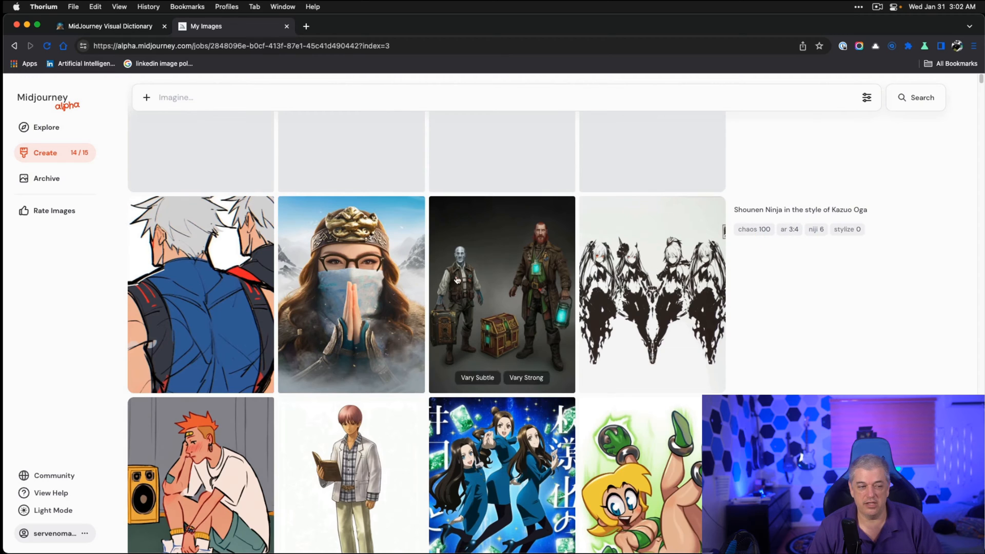
left_click(201, 295)
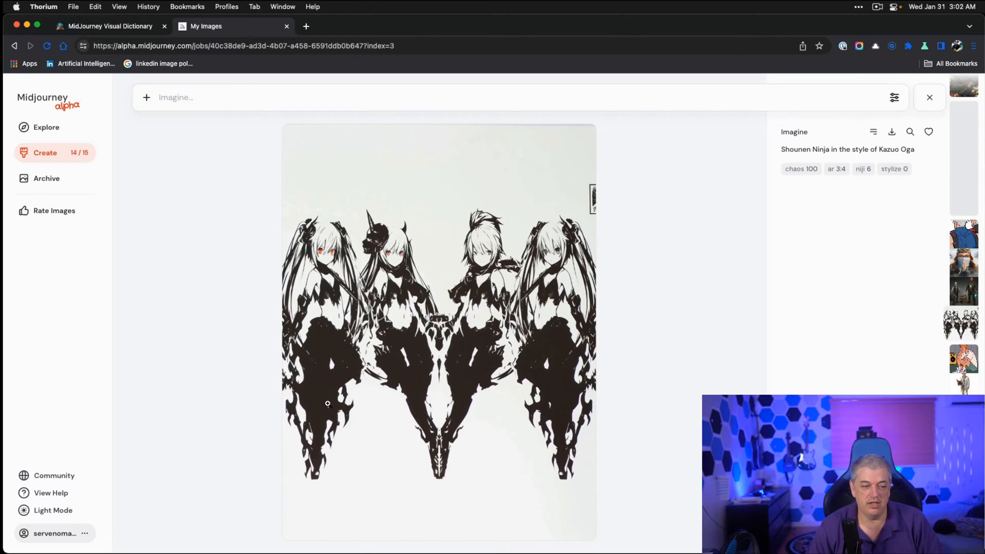
mouse_move(642, 373)
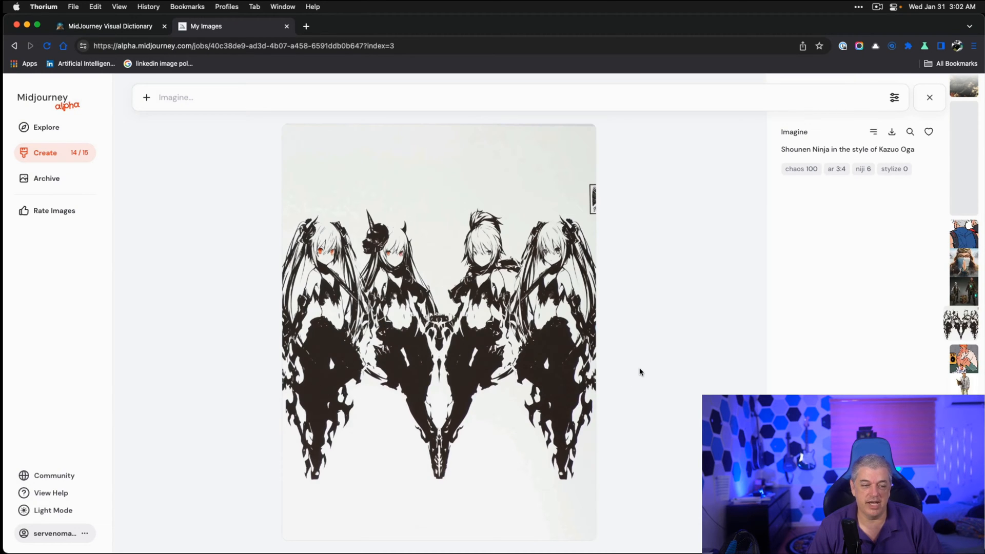
mouse_move(626, 363)
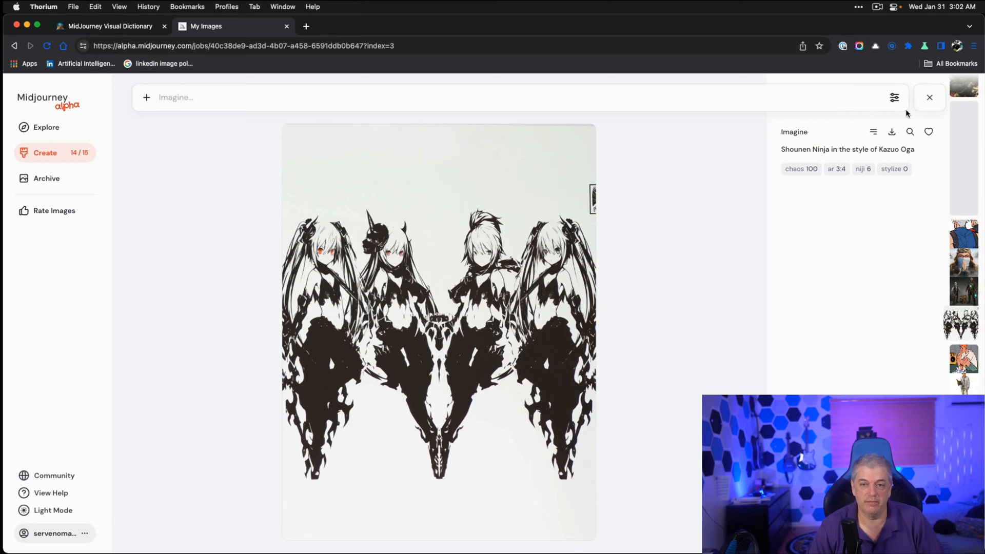
left_click(930, 98)
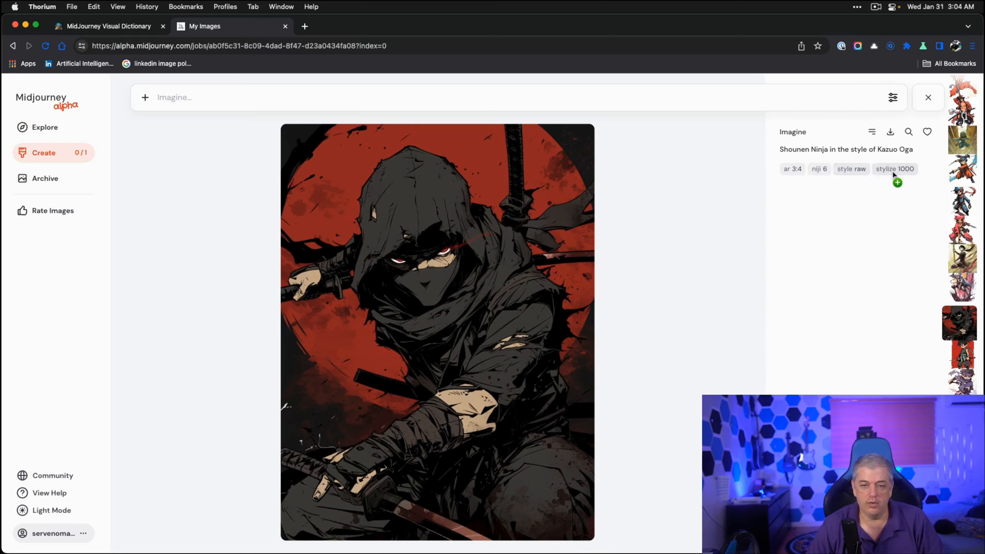
mouse_move(489, 359)
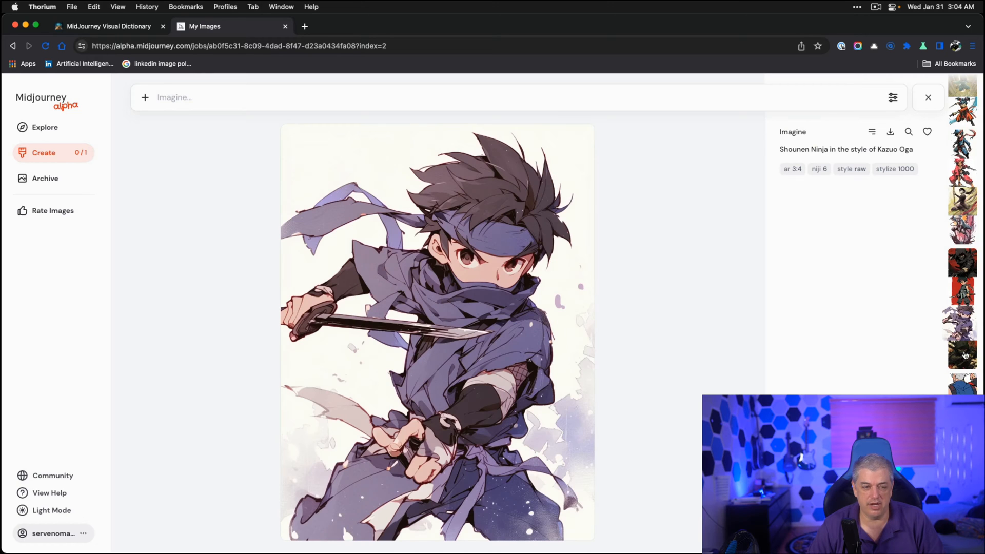
mouse_move(957, 357)
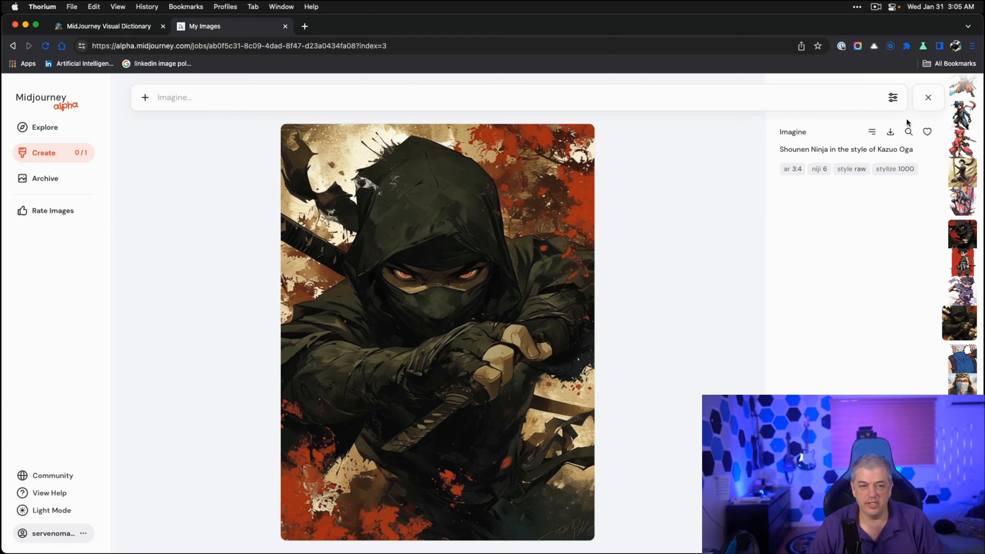
Glance at the Visual Dictionary page, return to My Images, and close the enlarged weird 1500 ninja
left_click(113, 26)
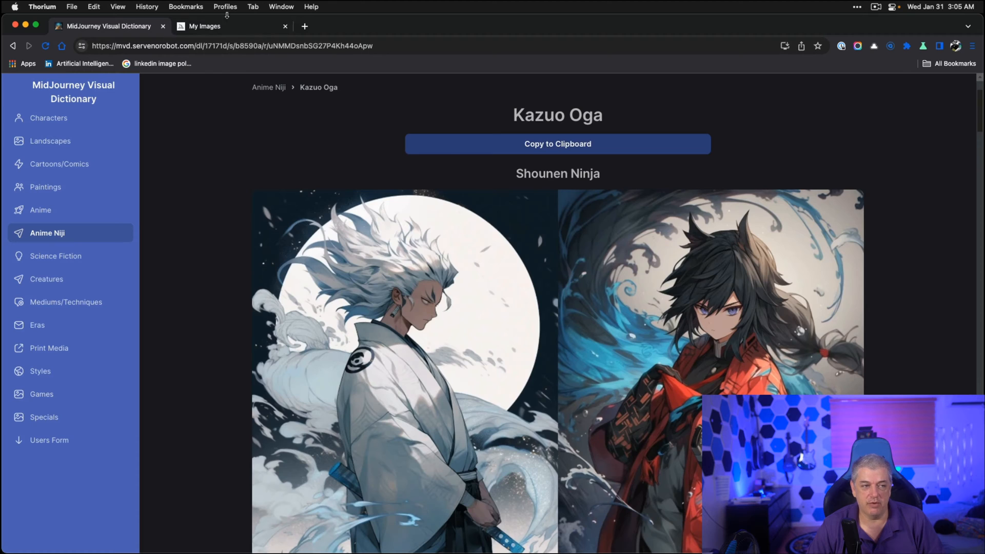
left_click(204, 27)
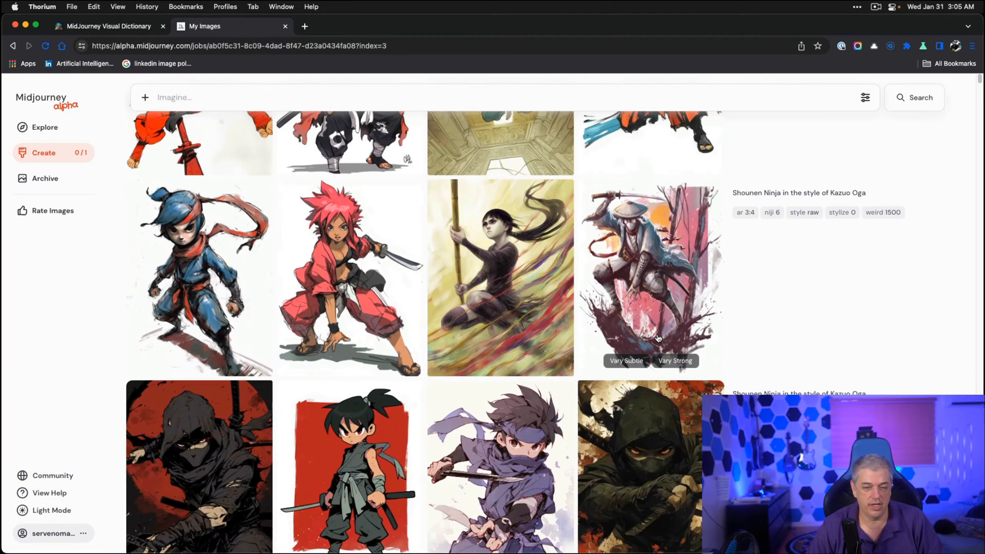
mouse_move(249, 246)
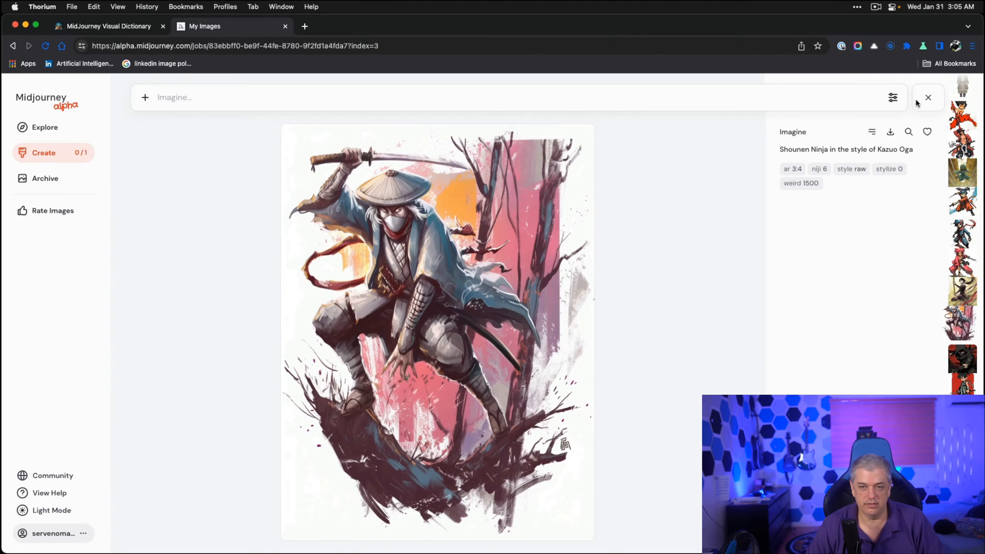
left_click(928, 98)
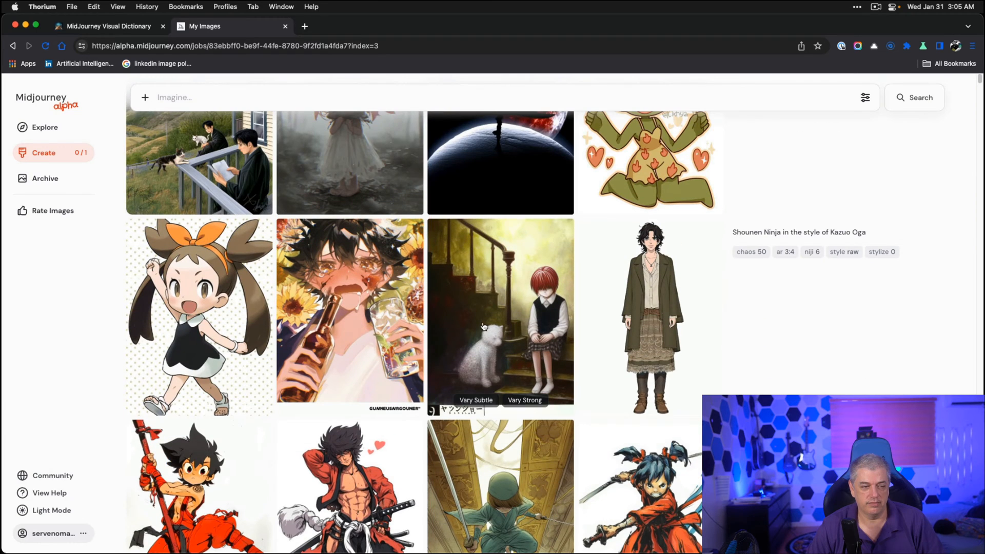
mouse_move(345, 301)
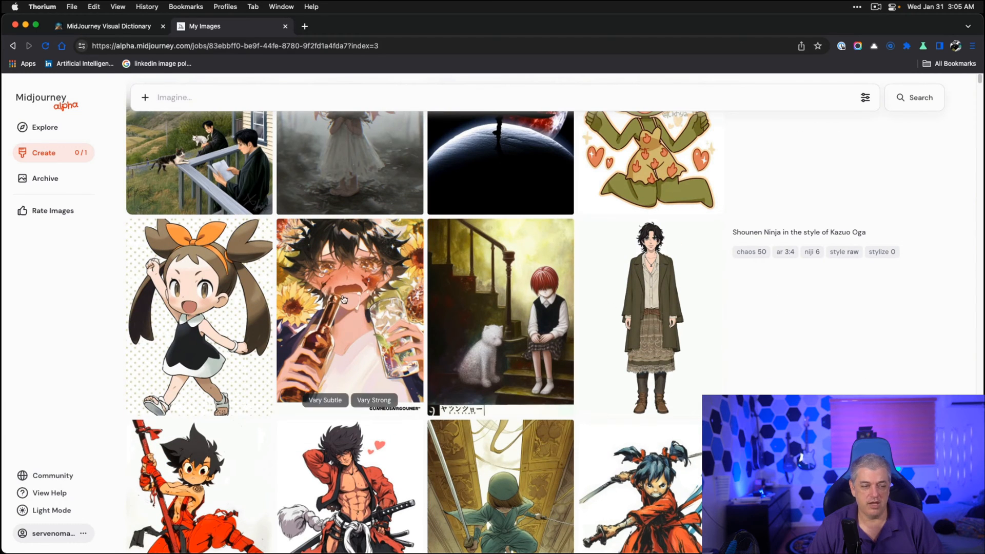
Scroll through the Create feed and bring up the image size, aesthetics and model settings panel
scroll("down", 3)
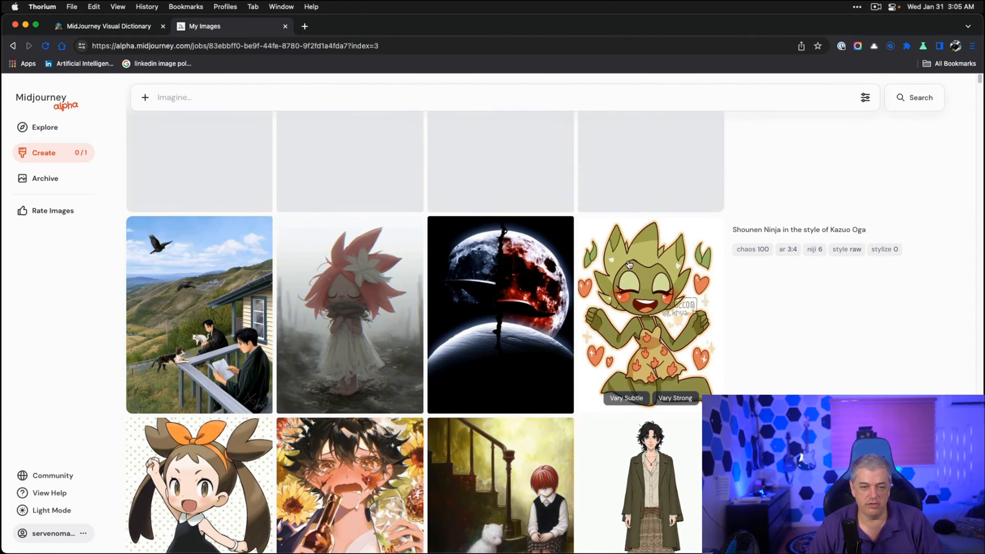
scroll("down", 3)
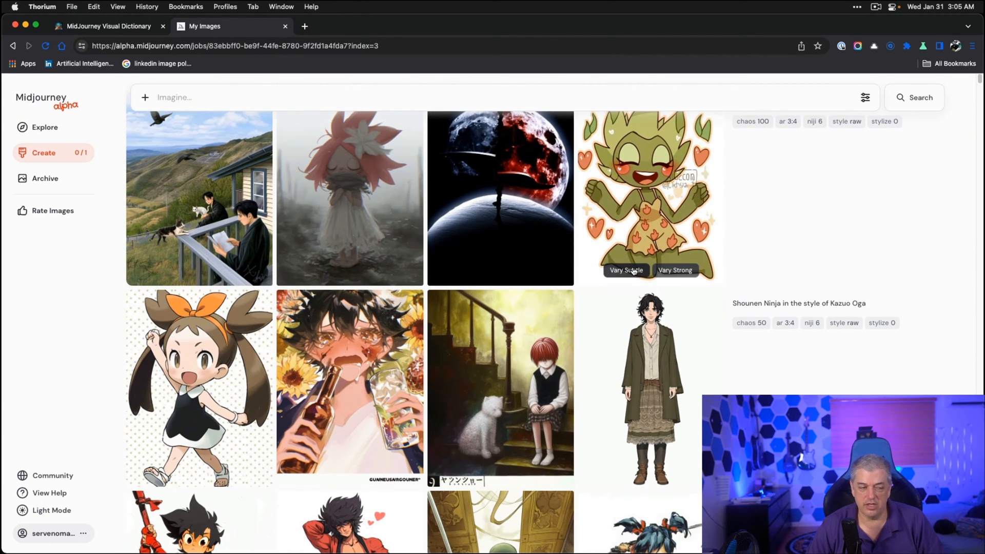
scroll("down", 3)
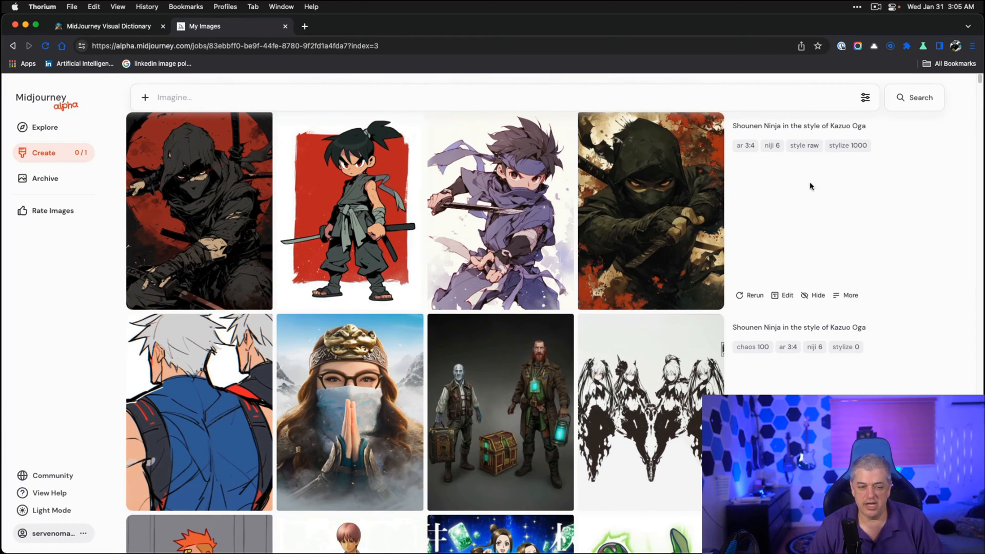
scroll("down", 3)
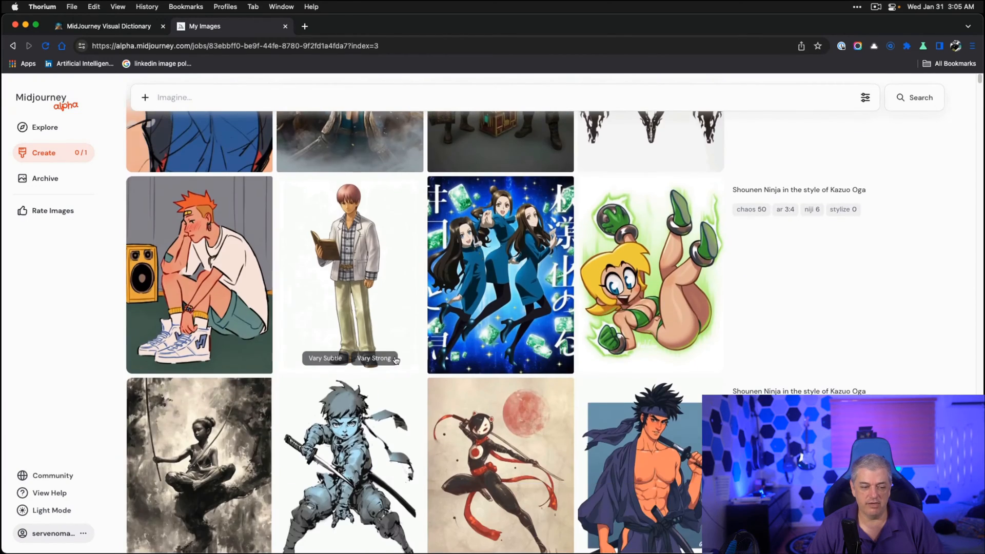
scroll("down", 3)
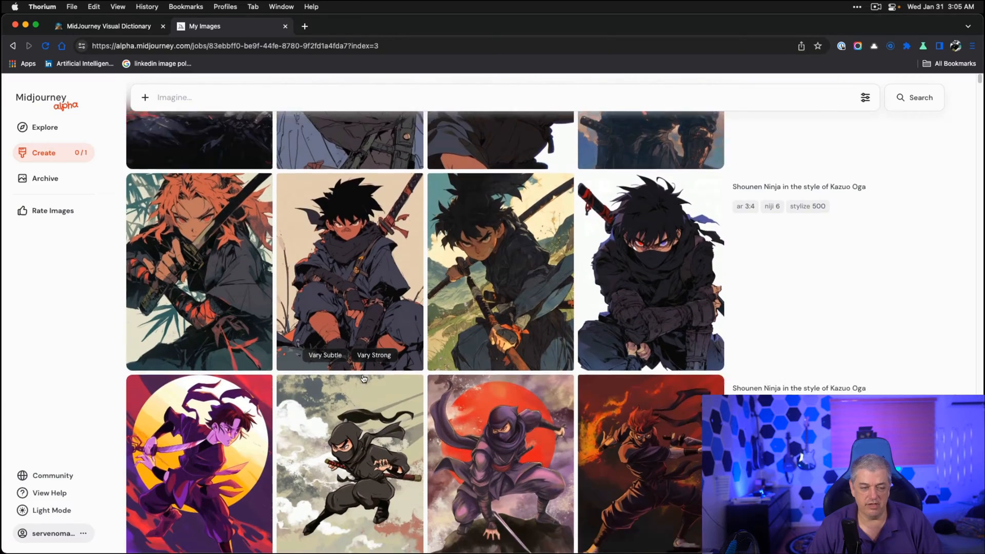
scroll("down", 3)
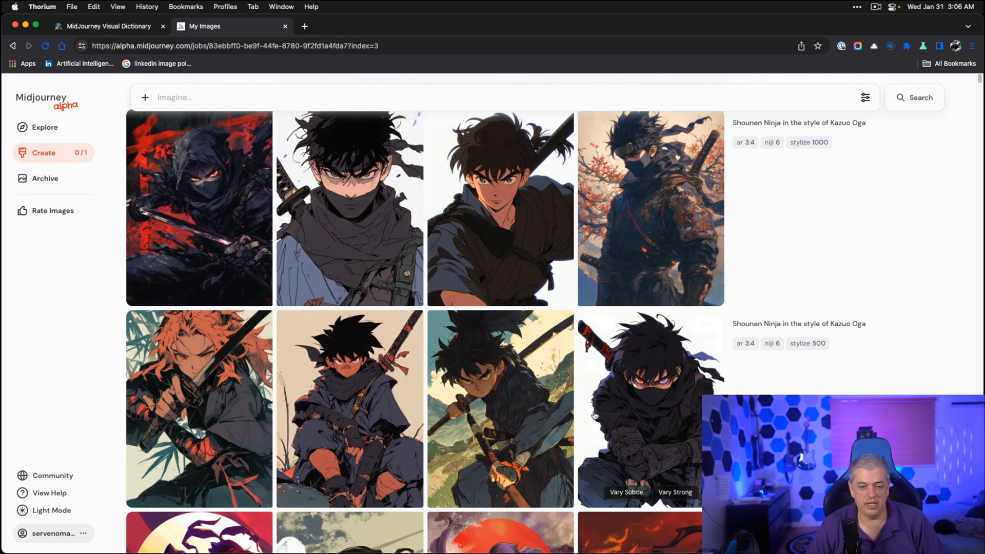
mouse_move(645, 232)
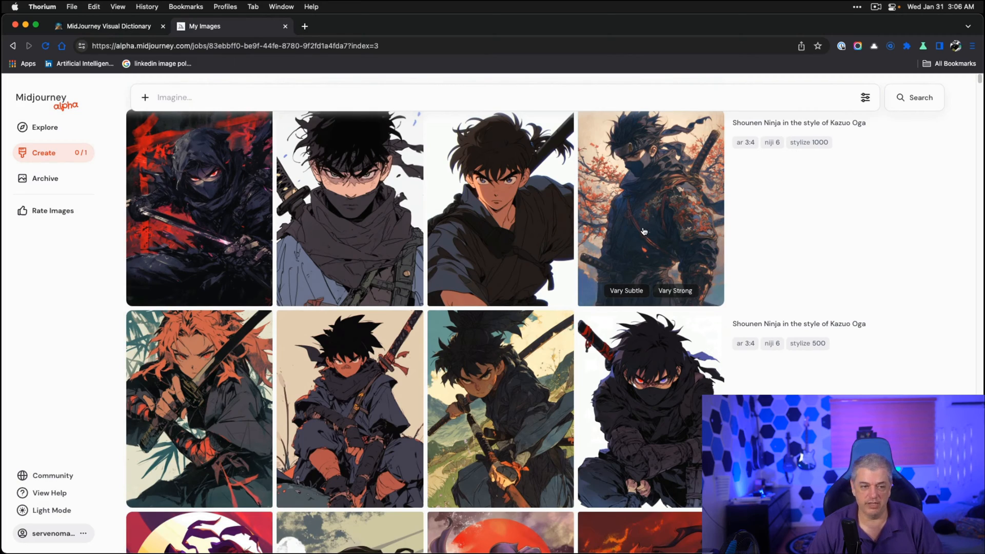
scroll("down", 3)
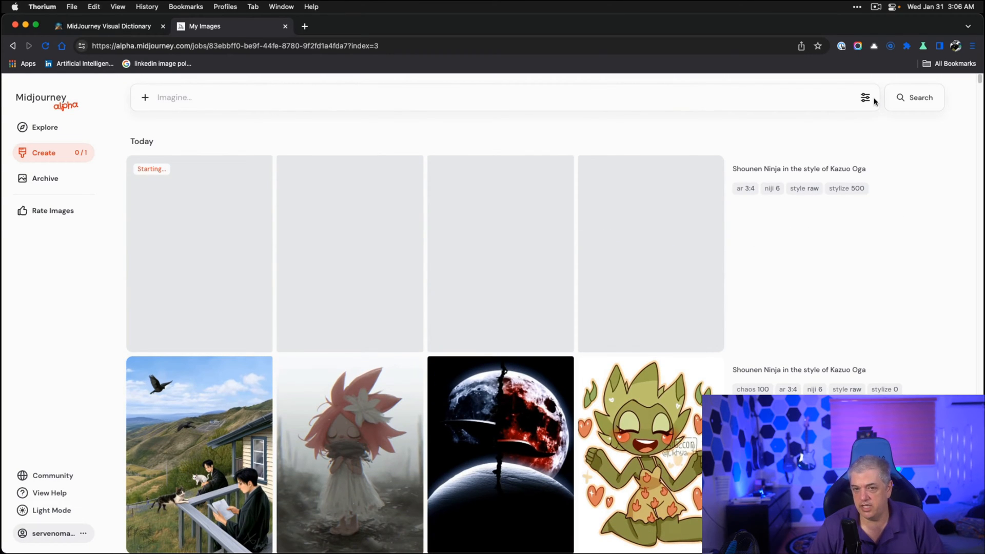
left_click(866, 97)
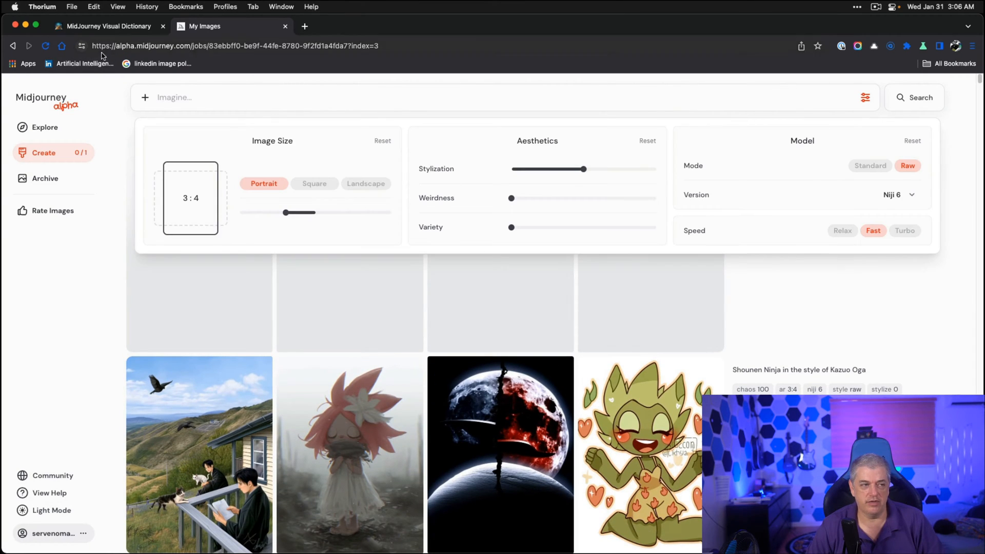